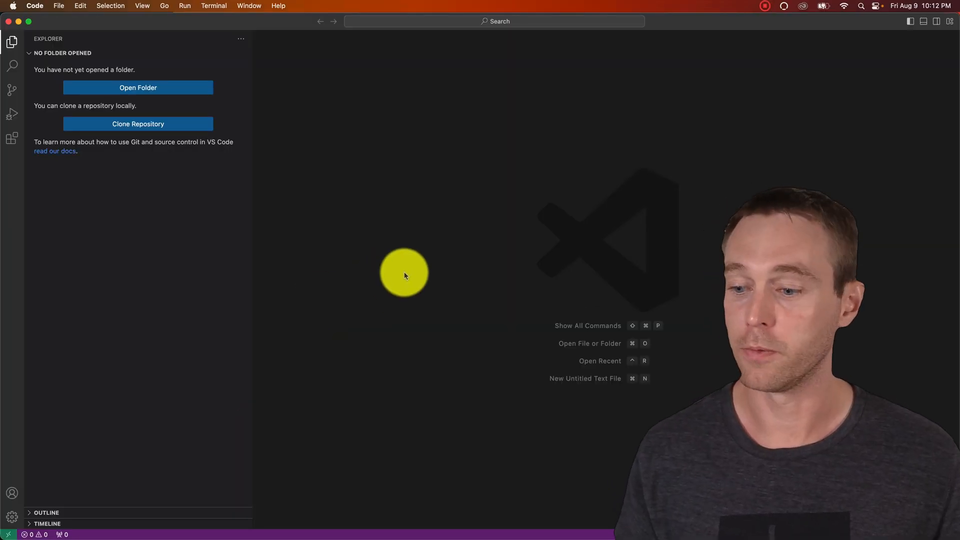
pyautogui.moveTo(70, 487)
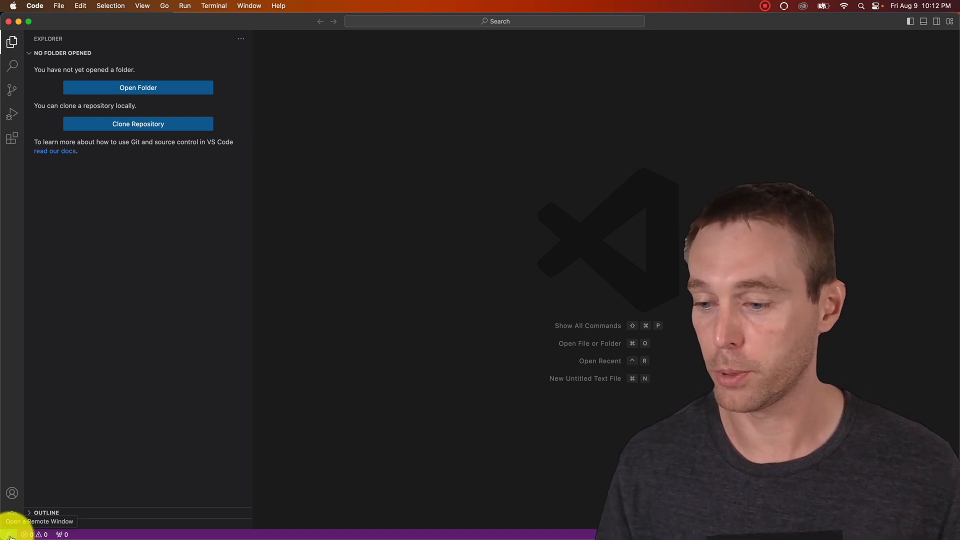
# Step: Open the remote window list from the status bar and install the Tunnel option
pyautogui.click(6, 534)
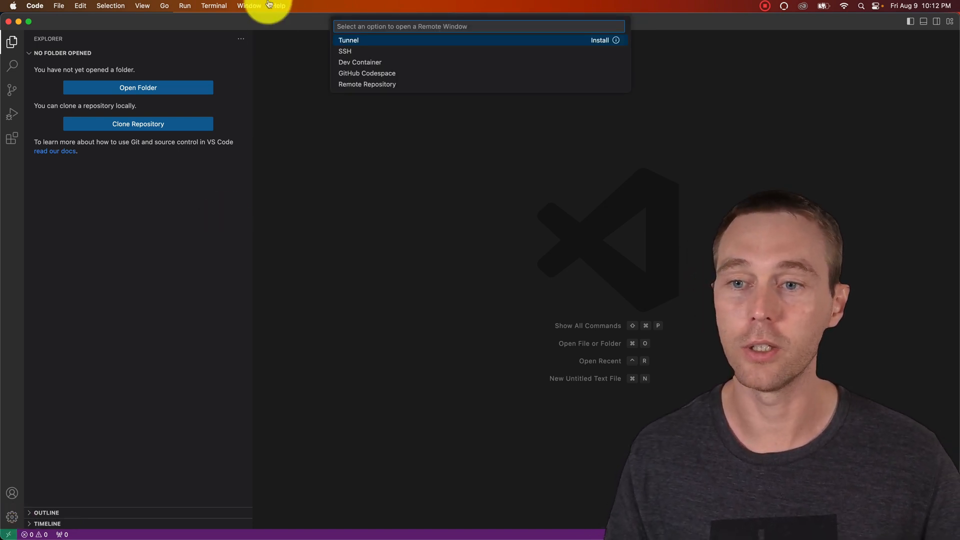
pyautogui.moveTo(401, 45)
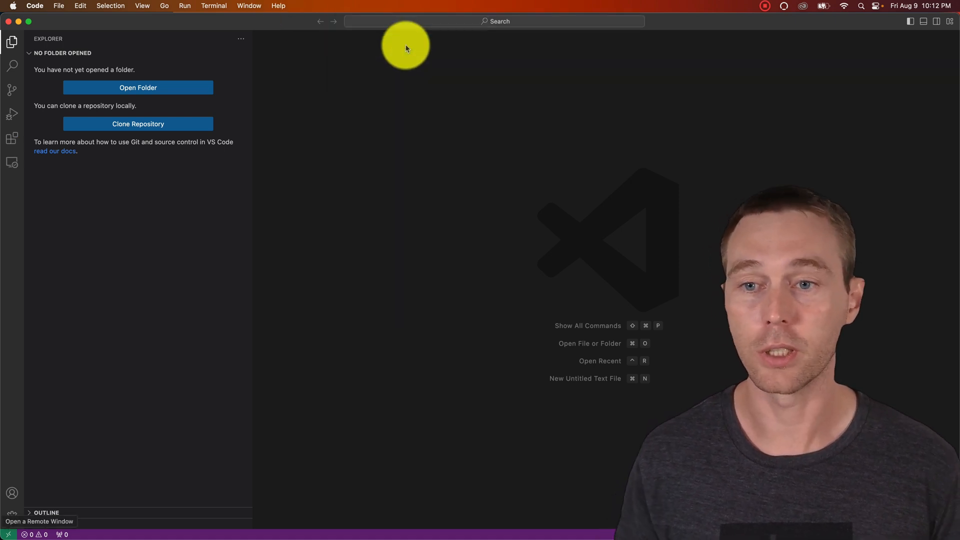
pyautogui.moveTo(434, 94)
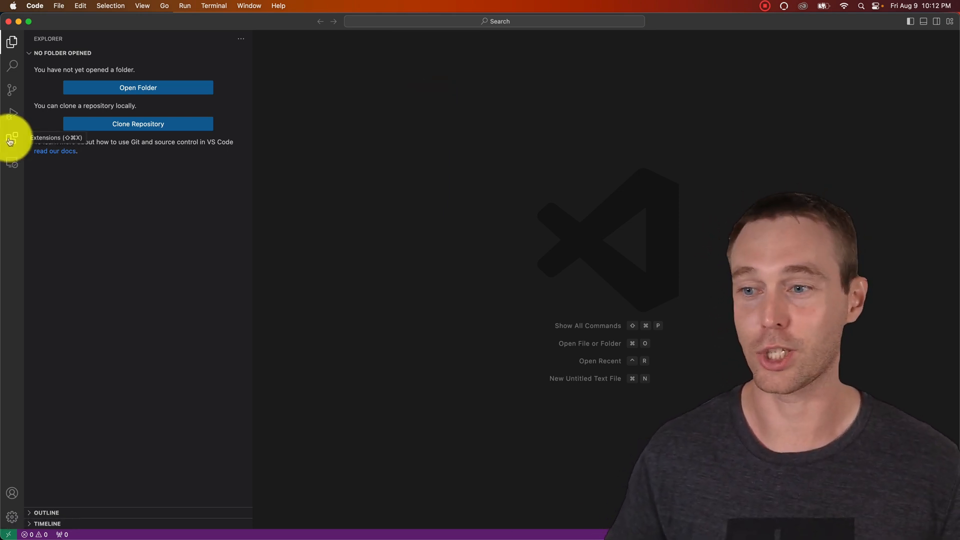
# Step: Open Extensions to confirm Remote - Tunnels and Remote Explorer are installed
pyautogui.click(12, 137)
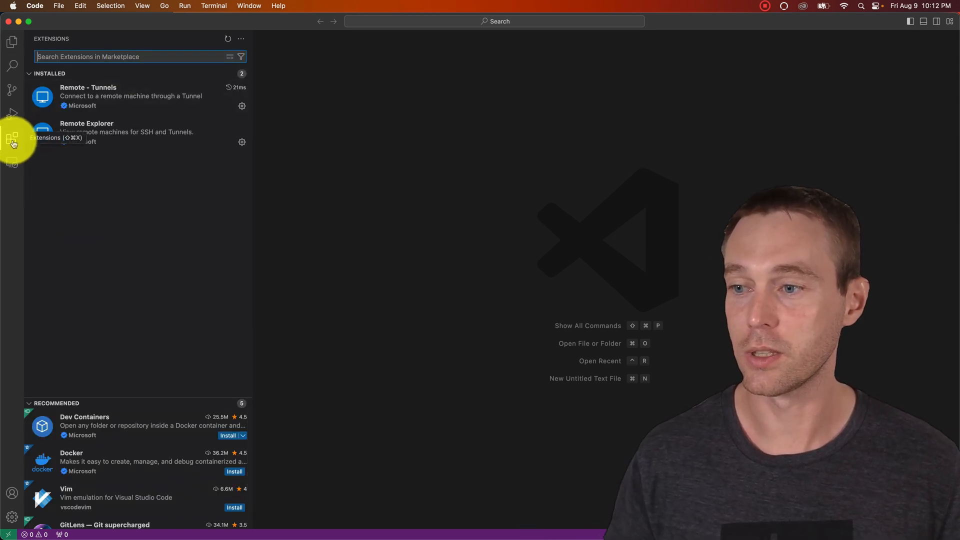
pyautogui.moveTo(164, 151)
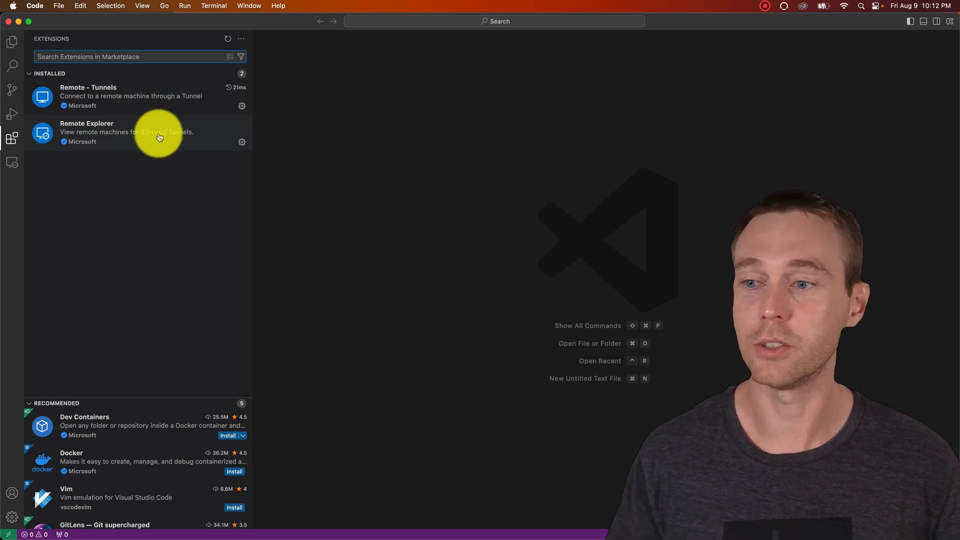
pyautogui.moveTo(267, 183)
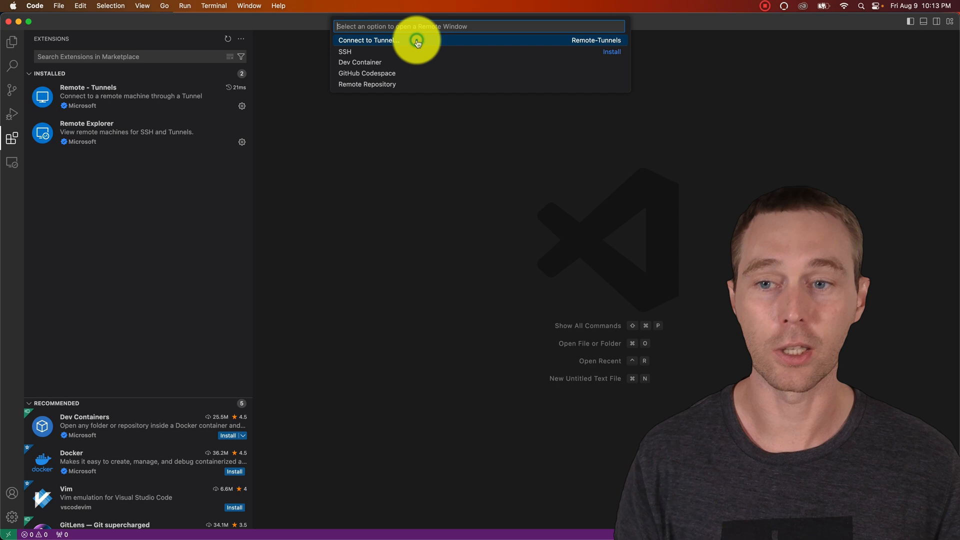
# Step: Choose Connect to Tunnel and allow the extension to sign in with GitHub
pyautogui.click(368, 40)
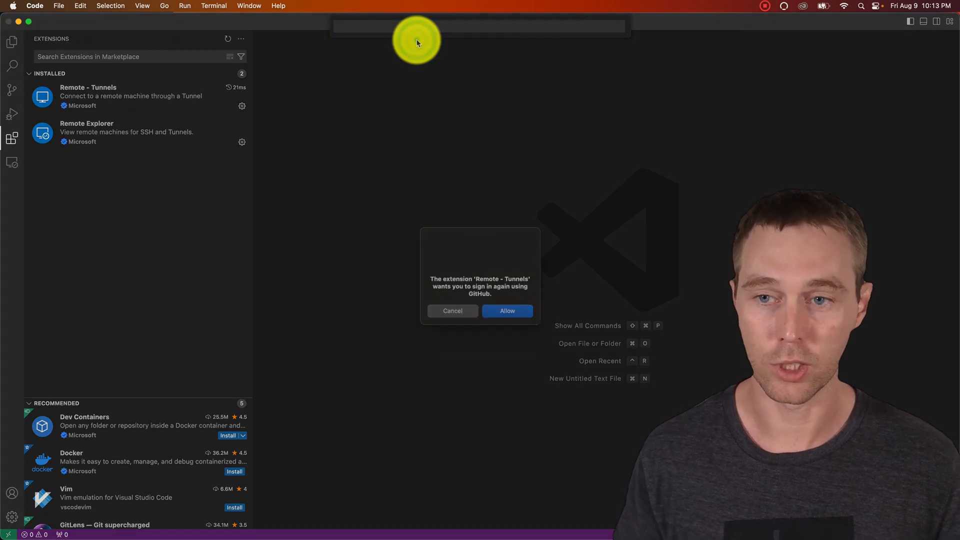
pyautogui.click(507, 311)
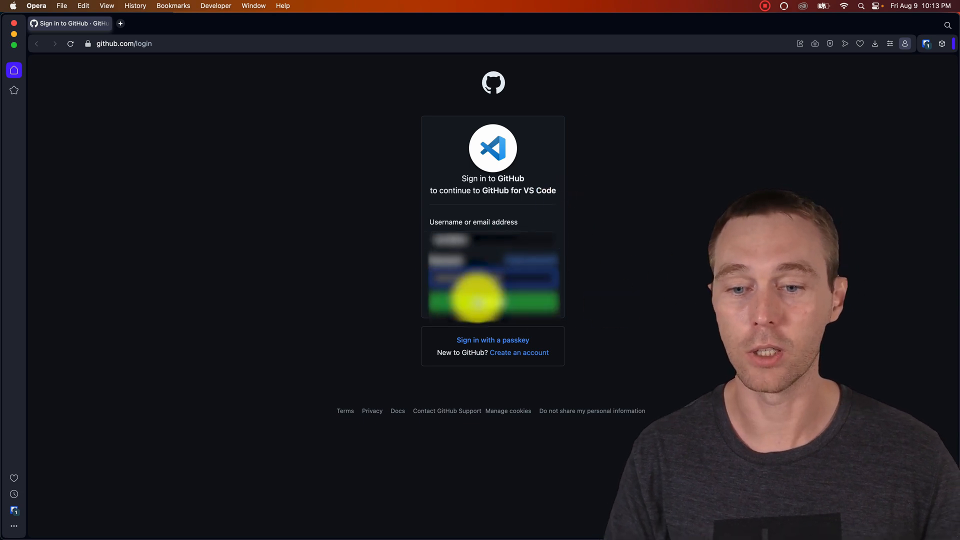
# Step: Sign in to GitHub with 2FA, authorize GitHub for VS Code, and return to VS Code
pyautogui.click(493, 302)
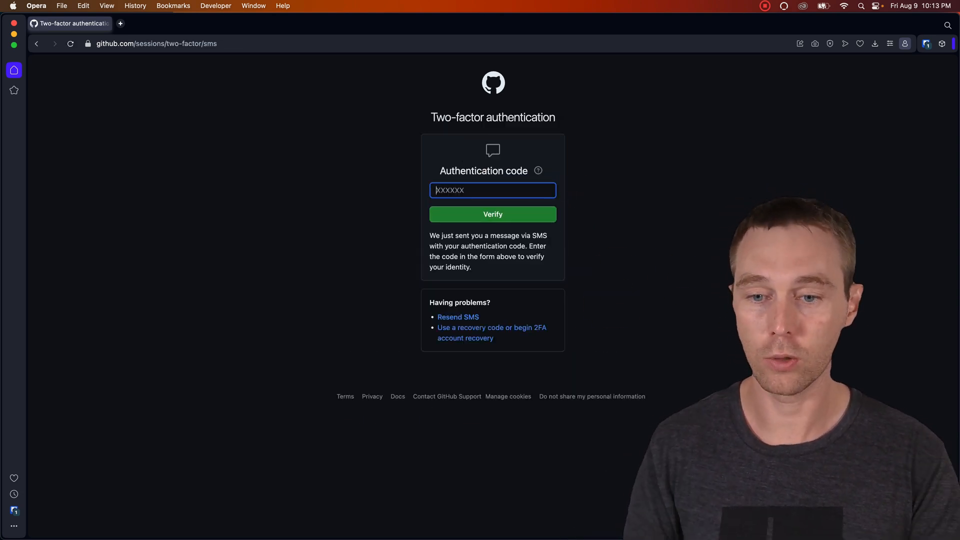
pyautogui.click(492, 214)
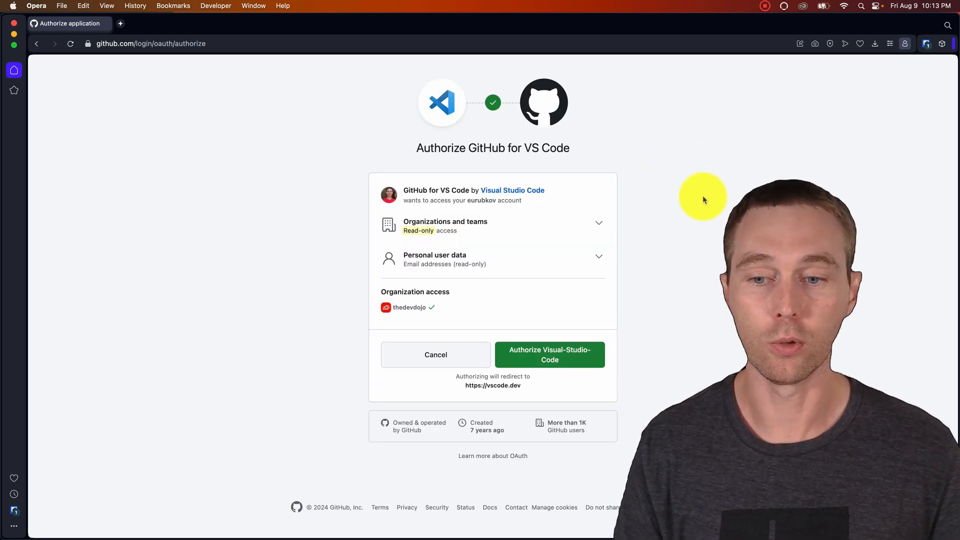
pyautogui.moveTo(631, 128)
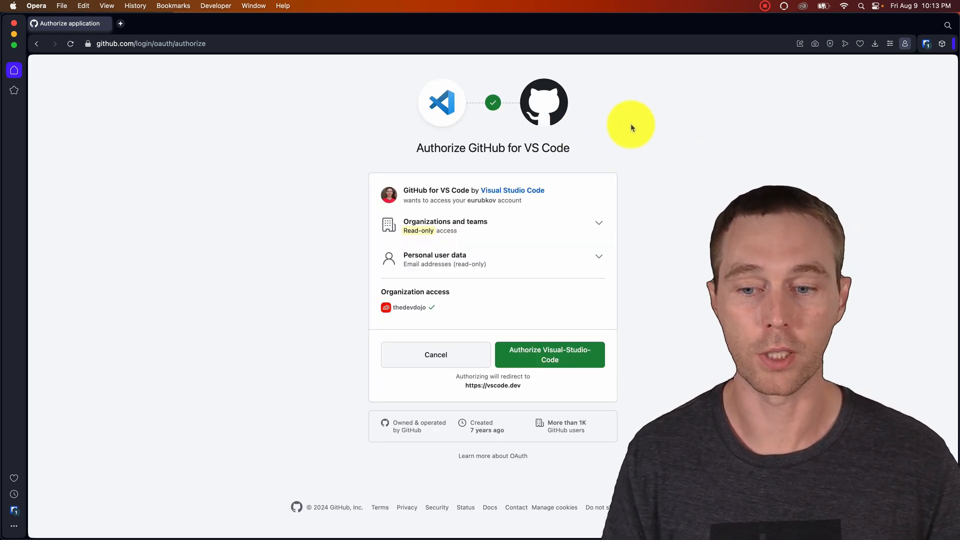
pyautogui.click(550, 355)
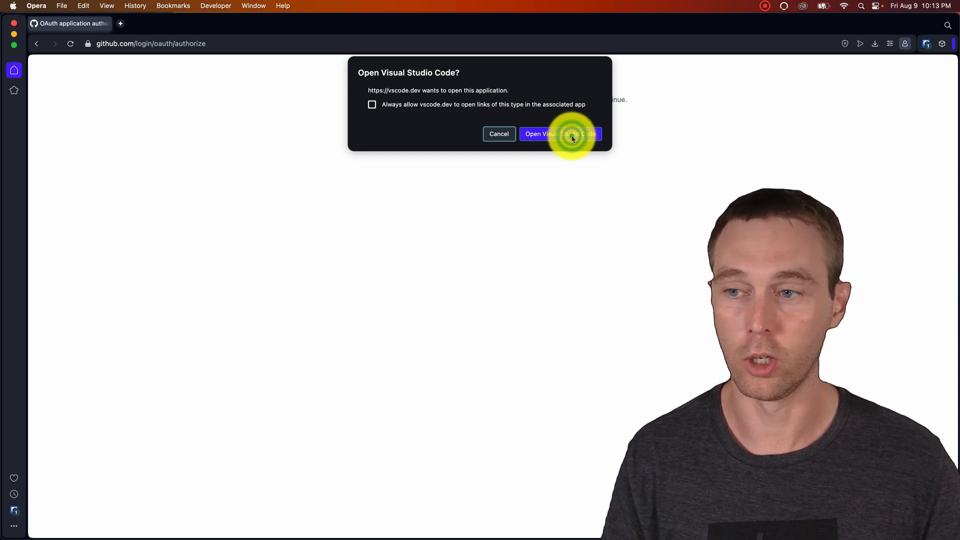
pyautogui.click(560, 133)
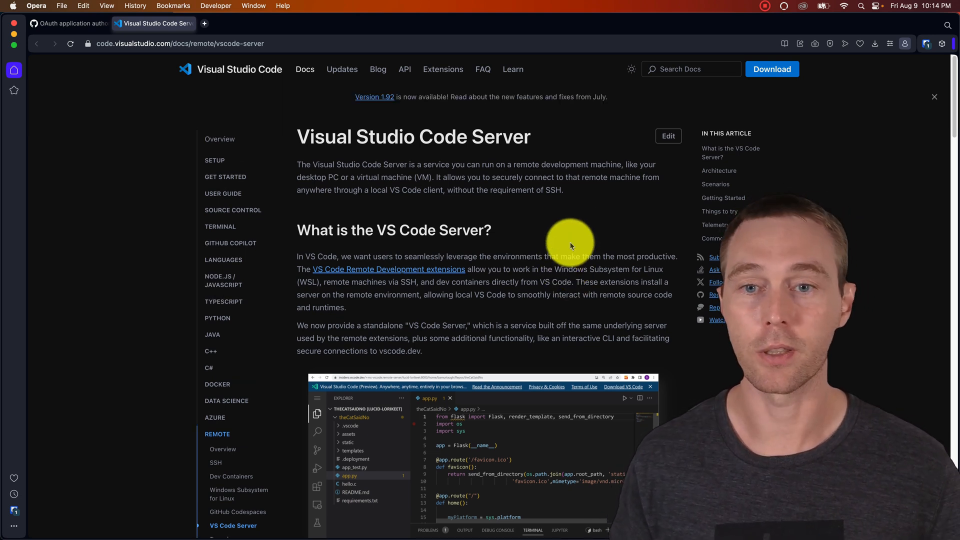
pyautogui.moveTo(593, 236)
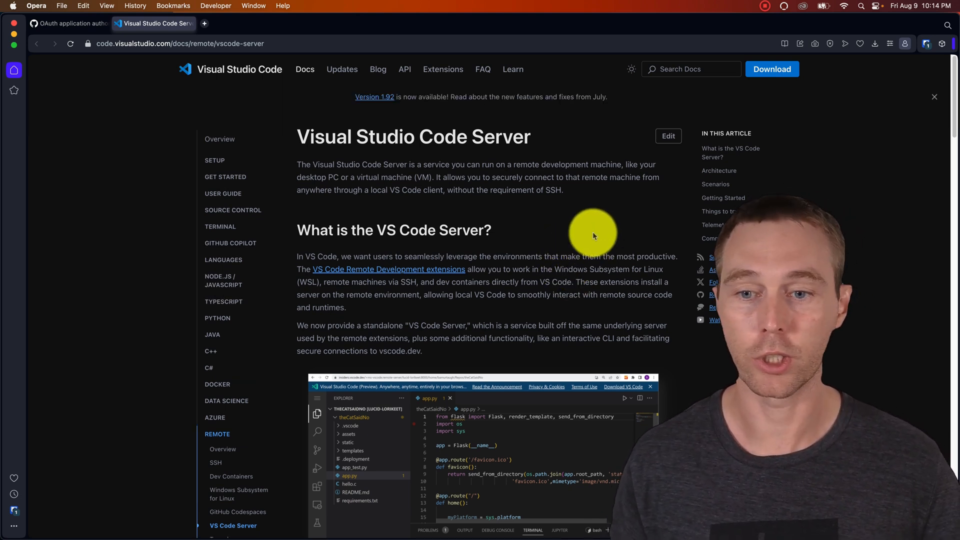
# Step: Scroll the VS Code Server docs down to the Getting Started tunneling options
pyautogui.scroll(-3)
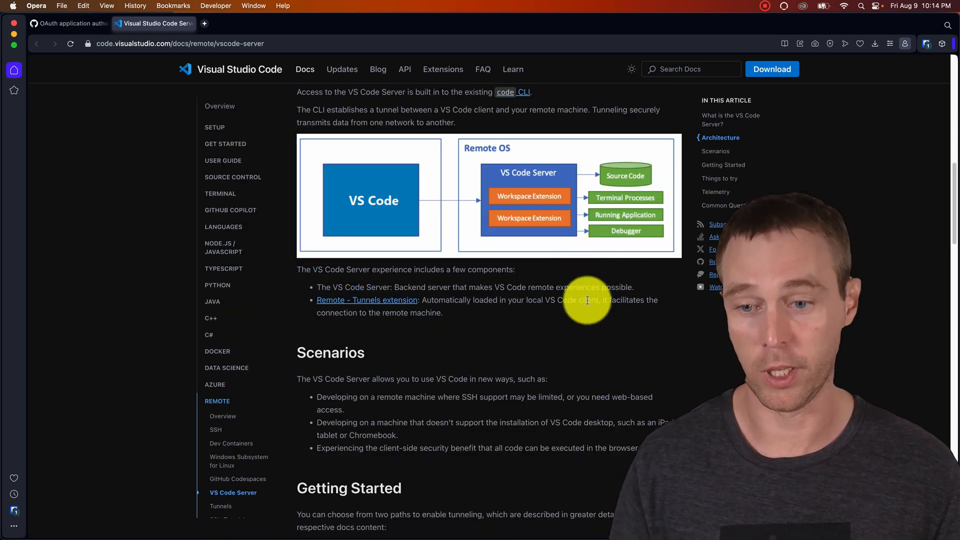
pyautogui.scroll(-3)
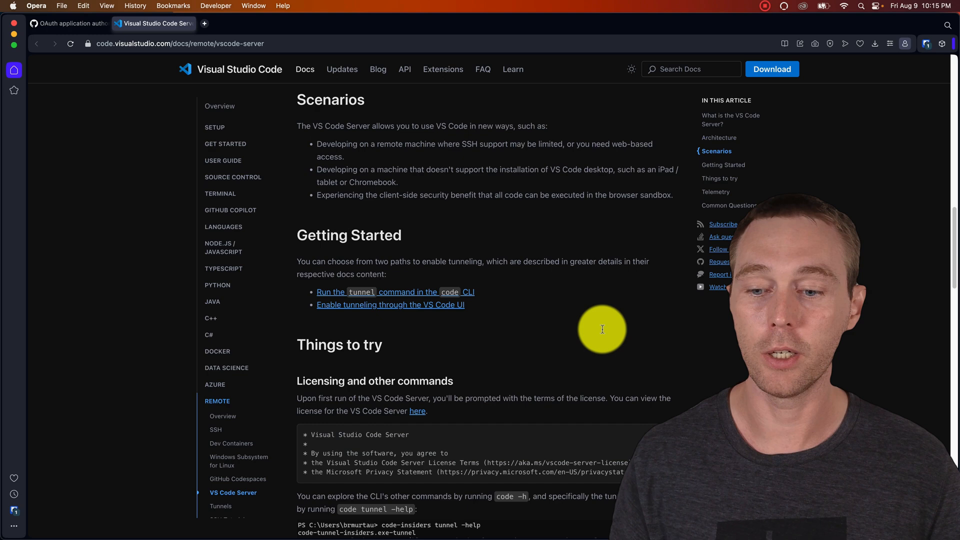
pyautogui.scroll(-3)
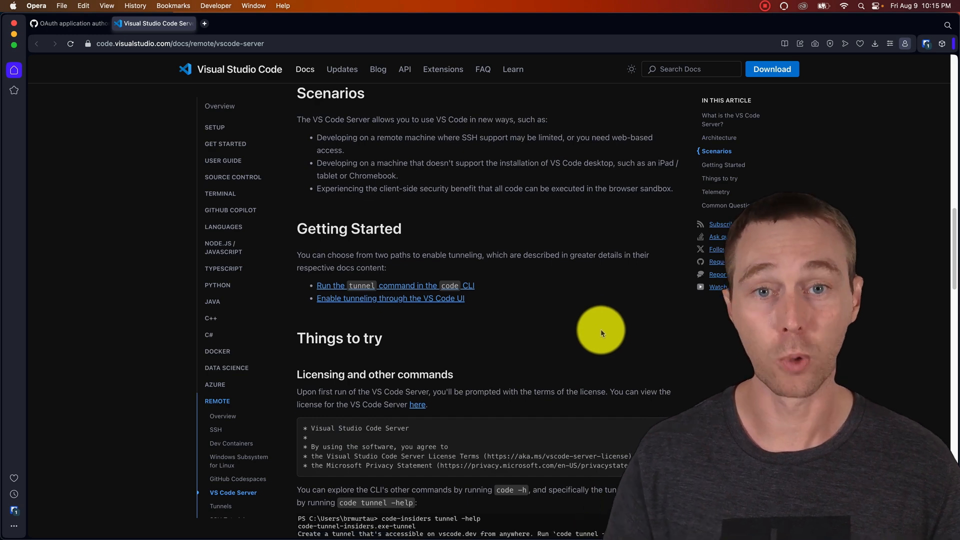
pyautogui.scroll(-3)
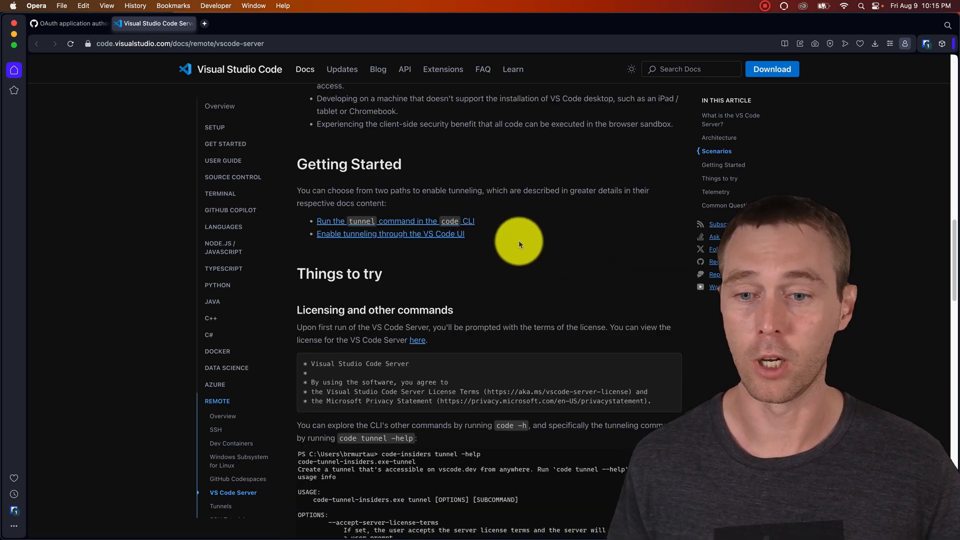
pyautogui.moveTo(515, 229)
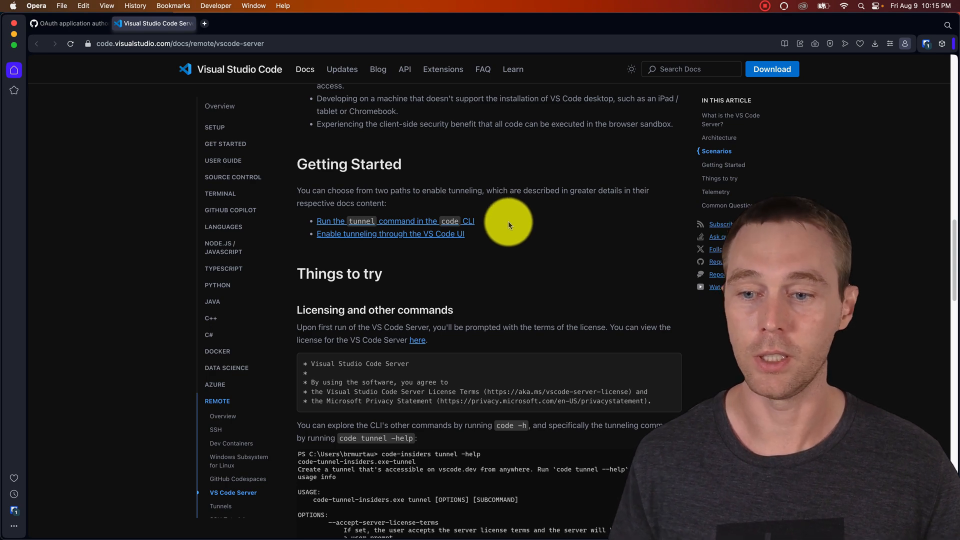
pyautogui.moveTo(423, 237)
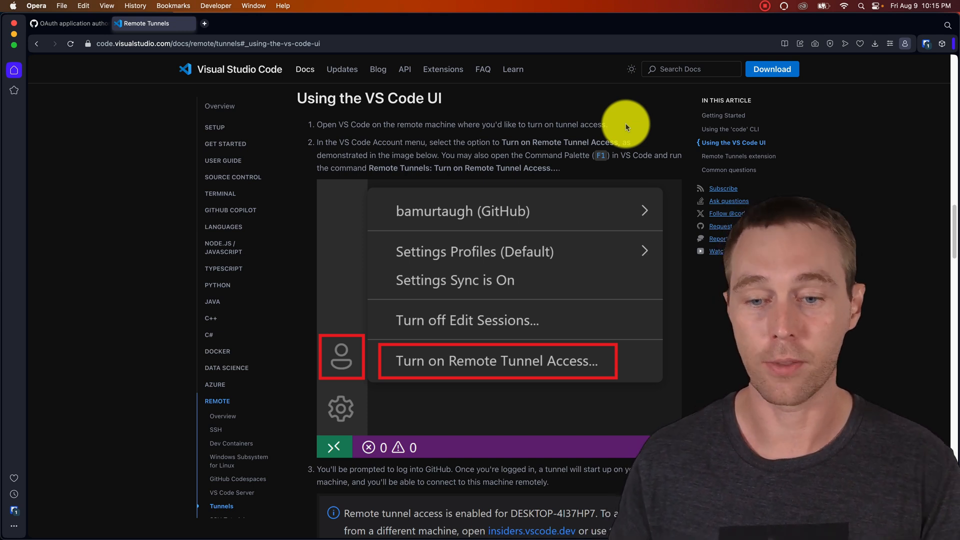
pyautogui.moveTo(480, 161)
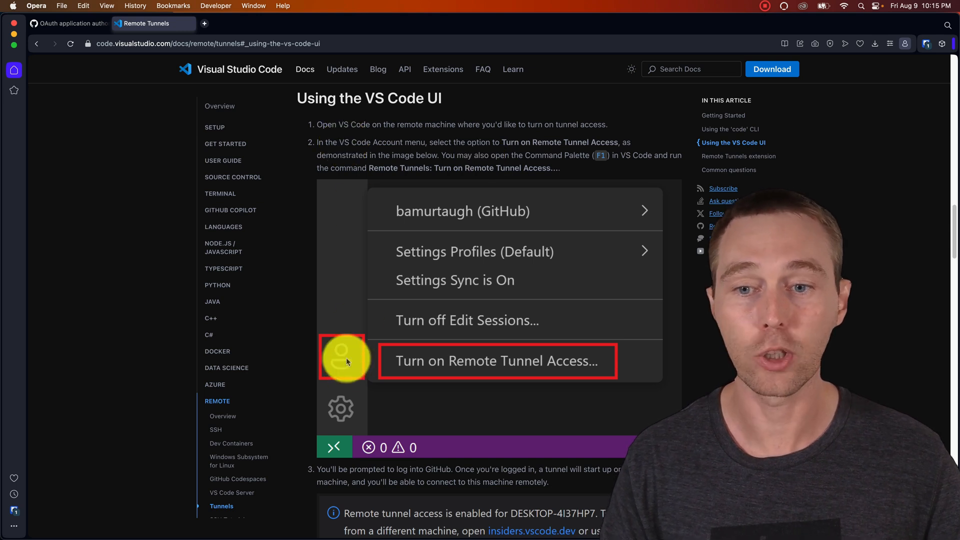
pyautogui.moveTo(586, 145)
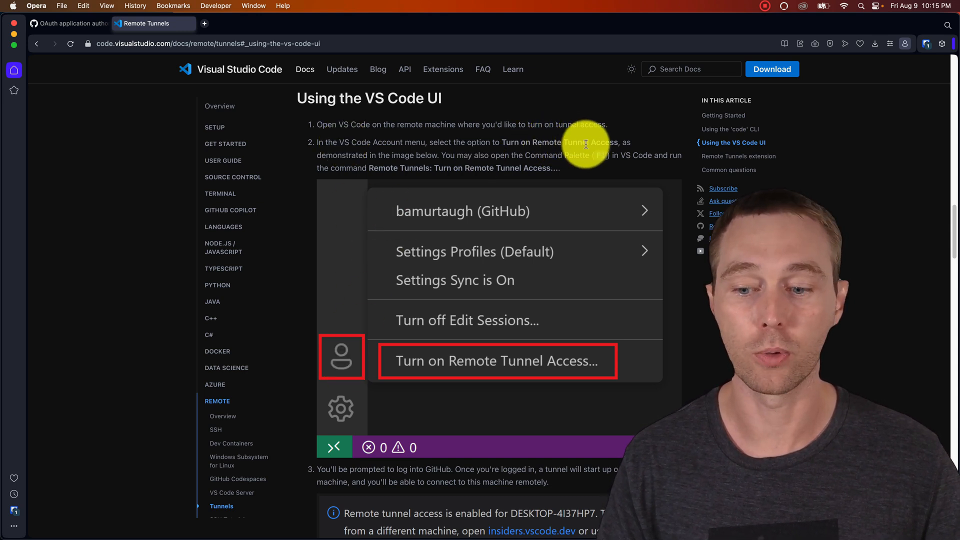
pyautogui.moveTo(5, 316)
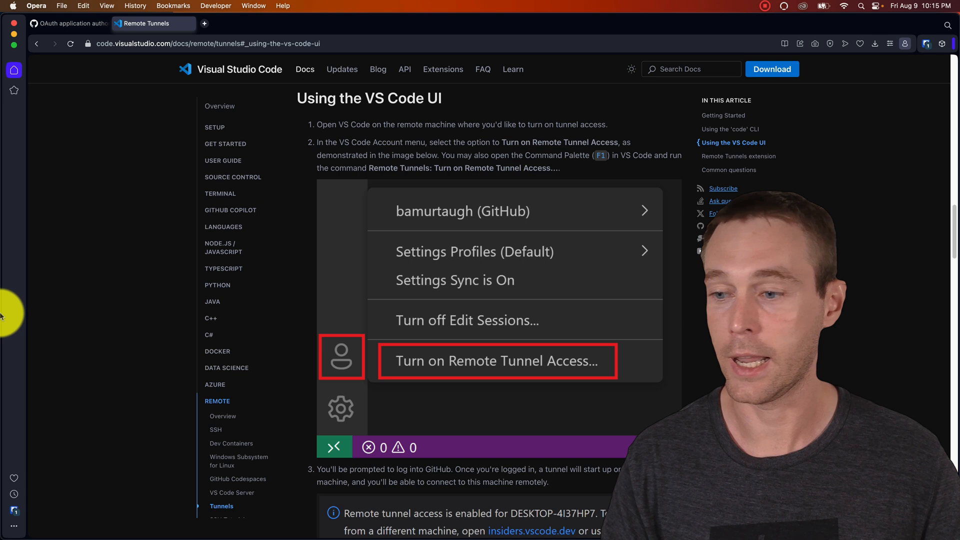
pyautogui.moveTo(416, 180)
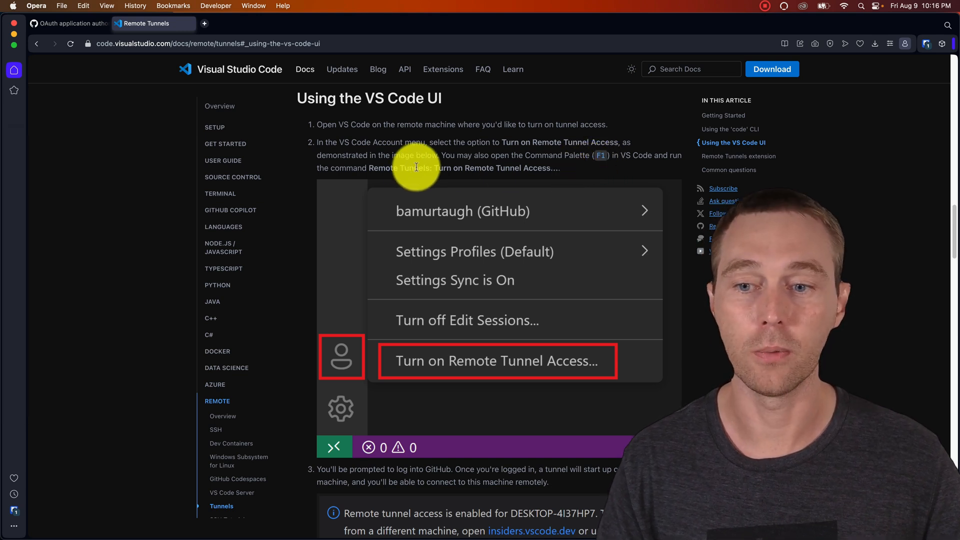
pyautogui.moveTo(378, 169)
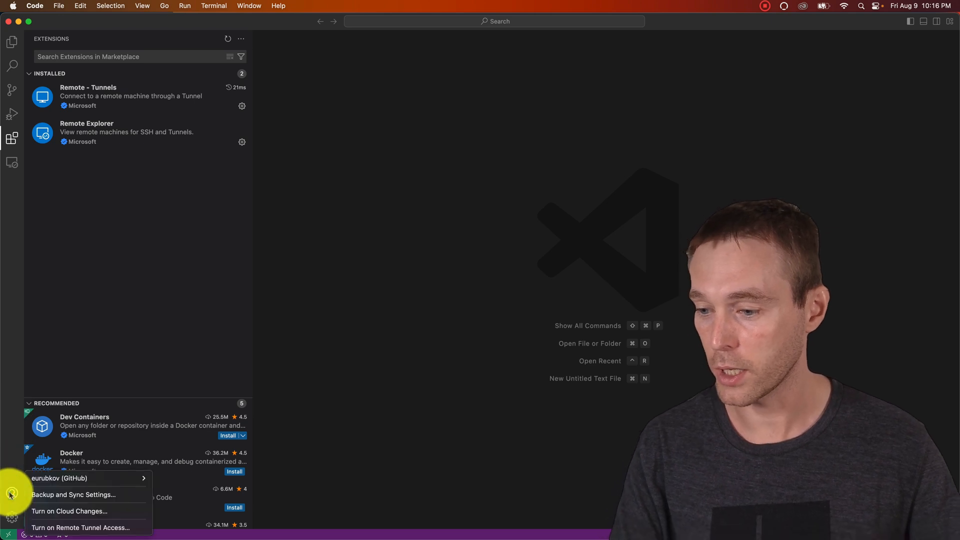
pyautogui.moveTo(68, 528)
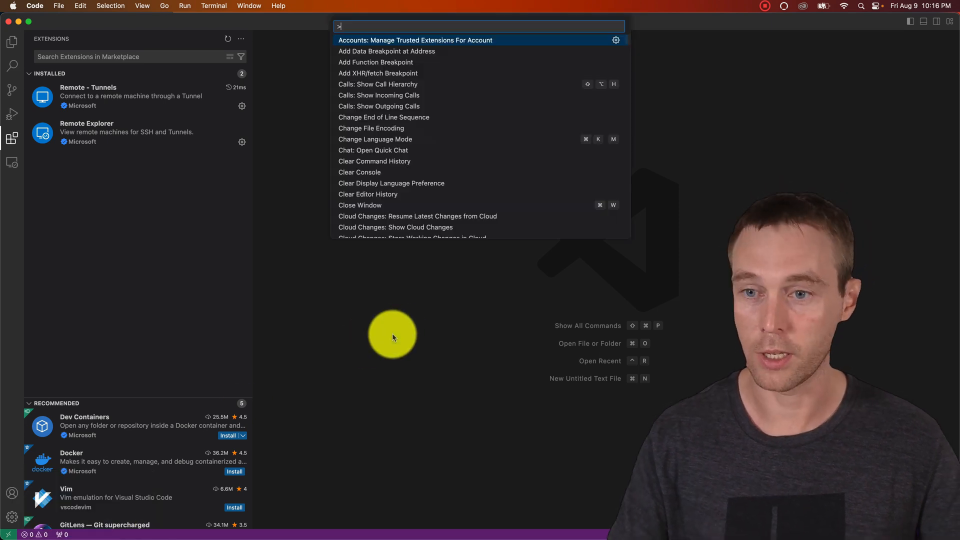
# Step: Run 'Remote Tunnels: Turn on Remote Tunnel Access' from the Command Palette
pyautogui.write('remote tunnels:')
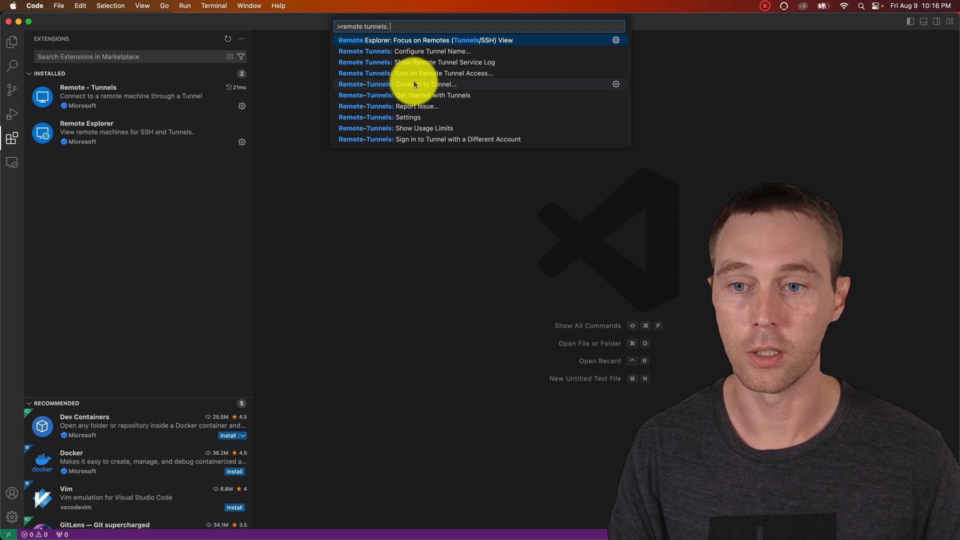
pyautogui.click(427, 73)
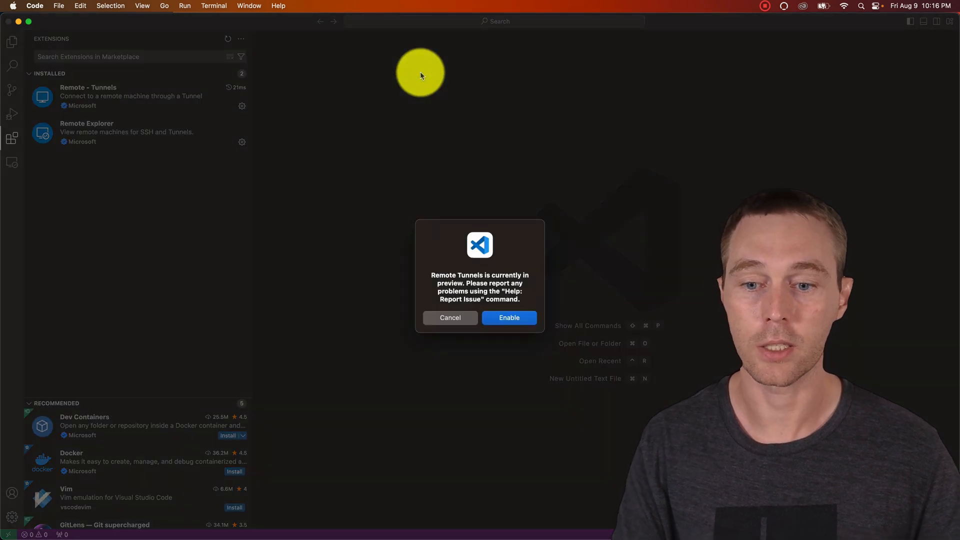
pyautogui.moveTo(528, 288)
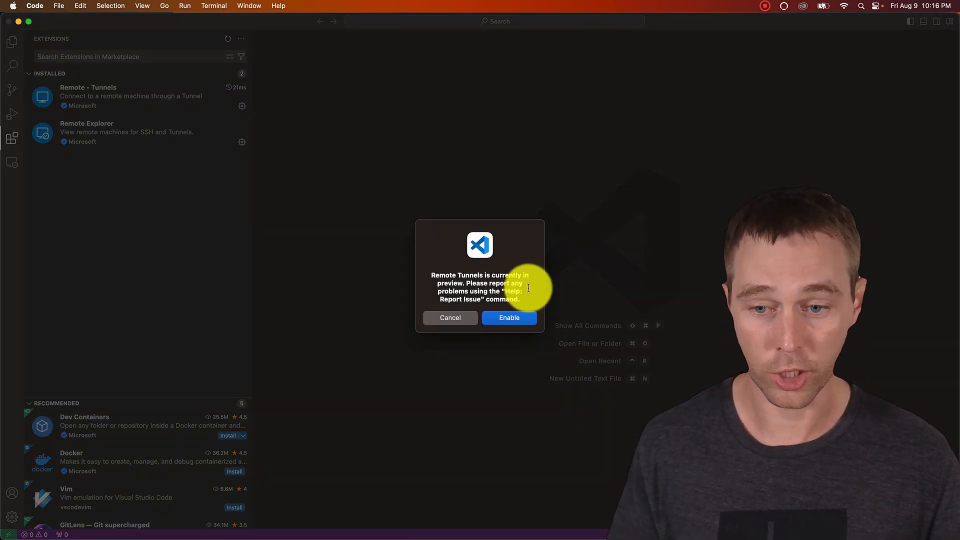
# Step: Enable the Remote Tunnels preview so this machine is reachable as 'not-your-laptoplocal'
pyautogui.click(509, 318)
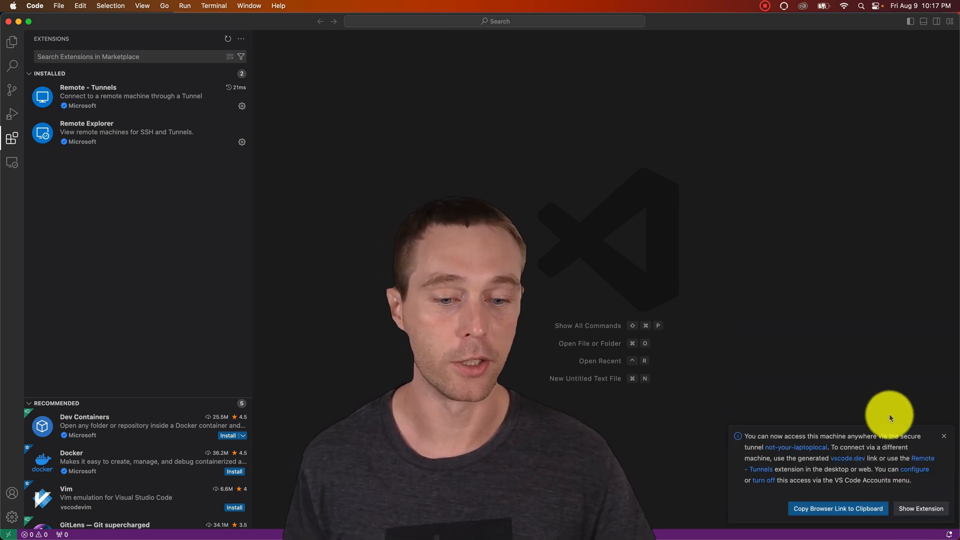
pyautogui.moveTo(795, 449)
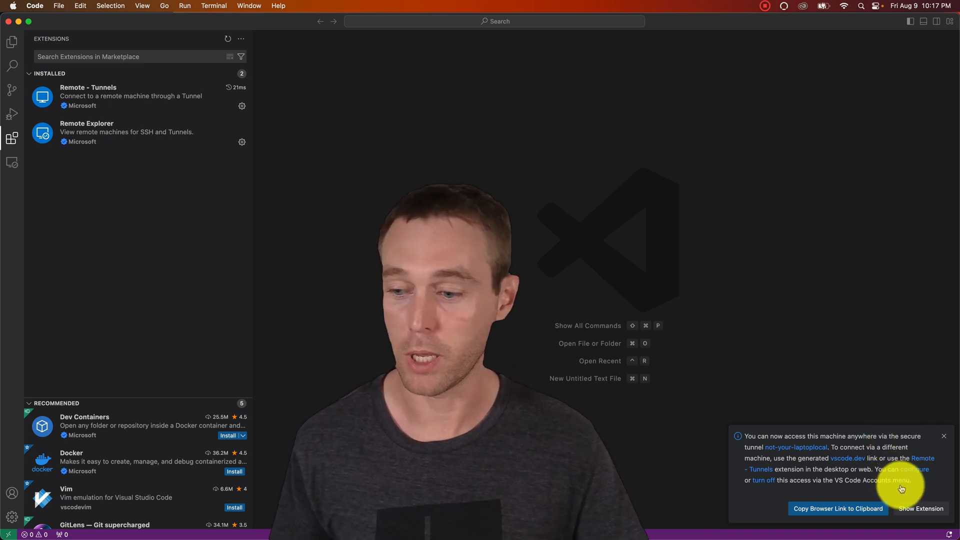
# Step: Dismiss the tunnel notification and confirm Remote Tunnel Access is On in Accounts
pyautogui.click(9, 493)
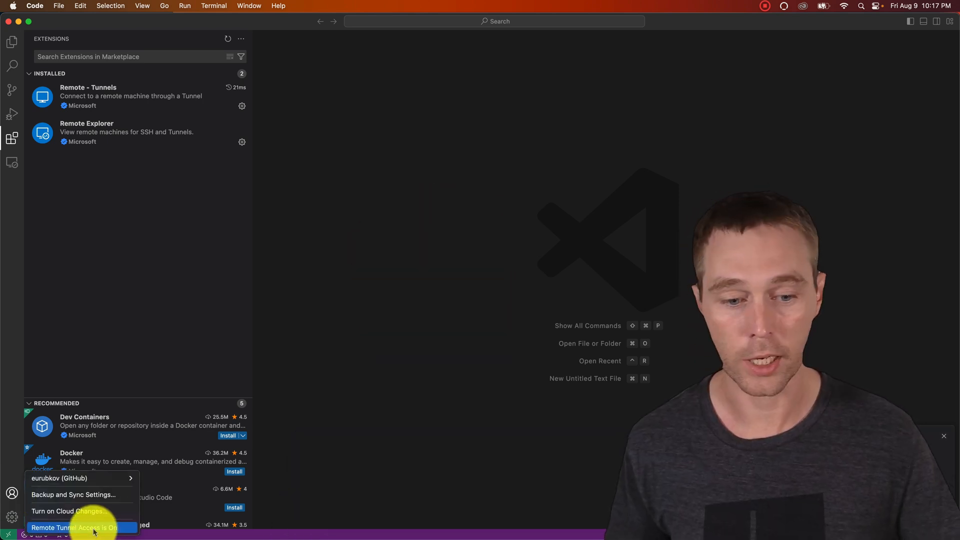
pyautogui.click(74, 526)
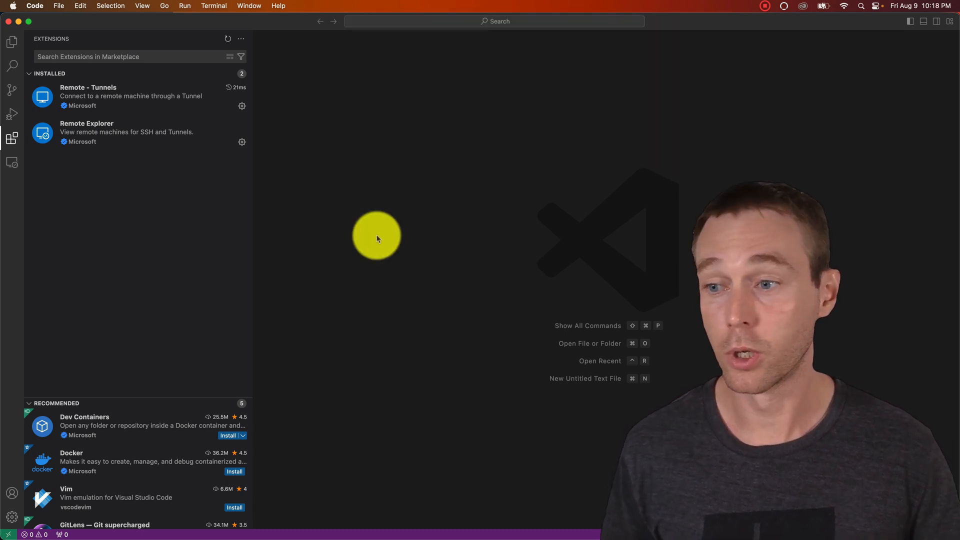
pyautogui.moveTo(72, 170)
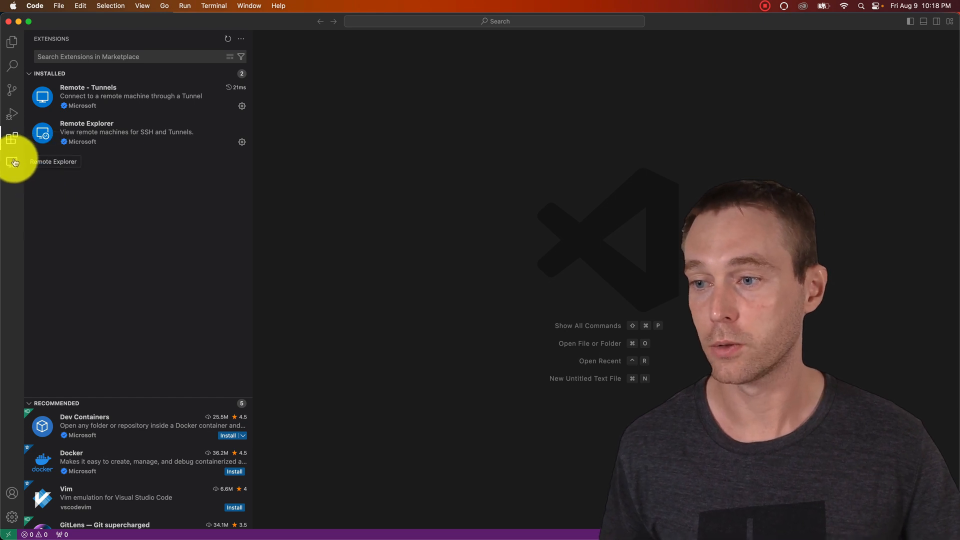
# Step: In Remote Explorer, expand Tunnels and show connect options for 'not-your-laptoplocal'
pyautogui.click(11, 162)
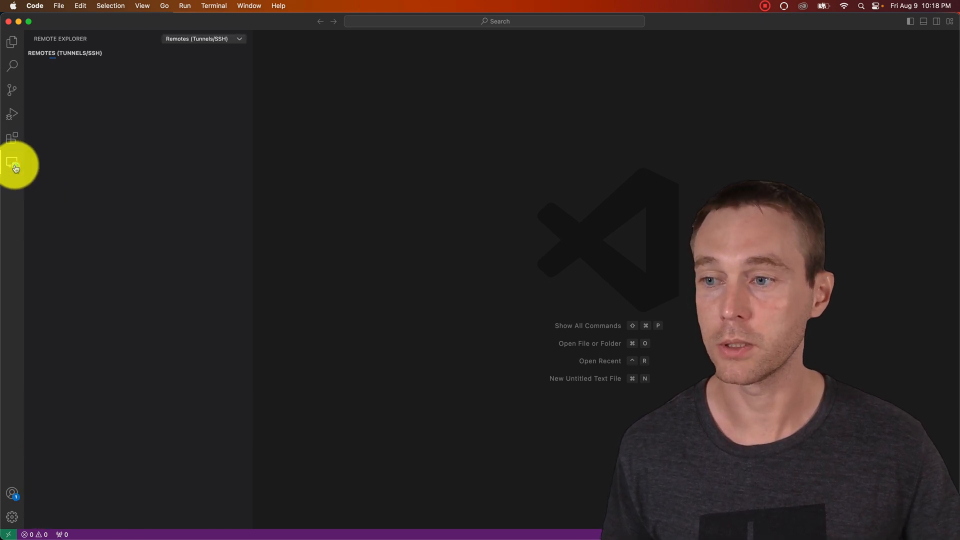
pyautogui.click(11, 165)
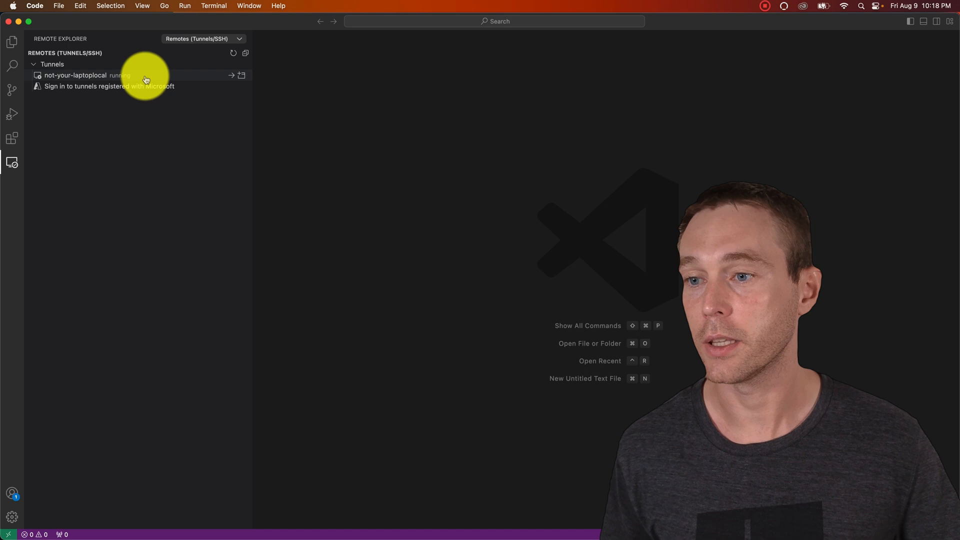
pyautogui.rightClick(75, 75)
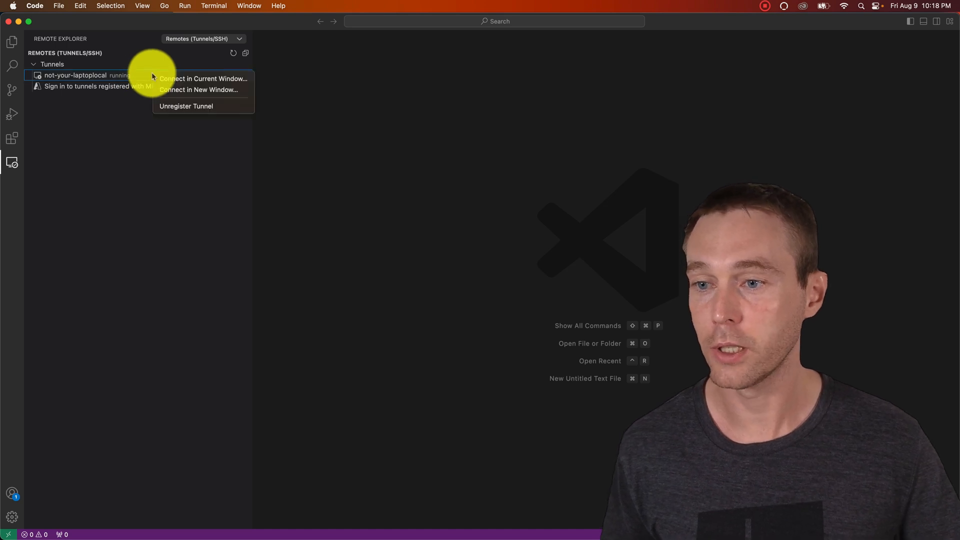
pyautogui.moveTo(208, 112)
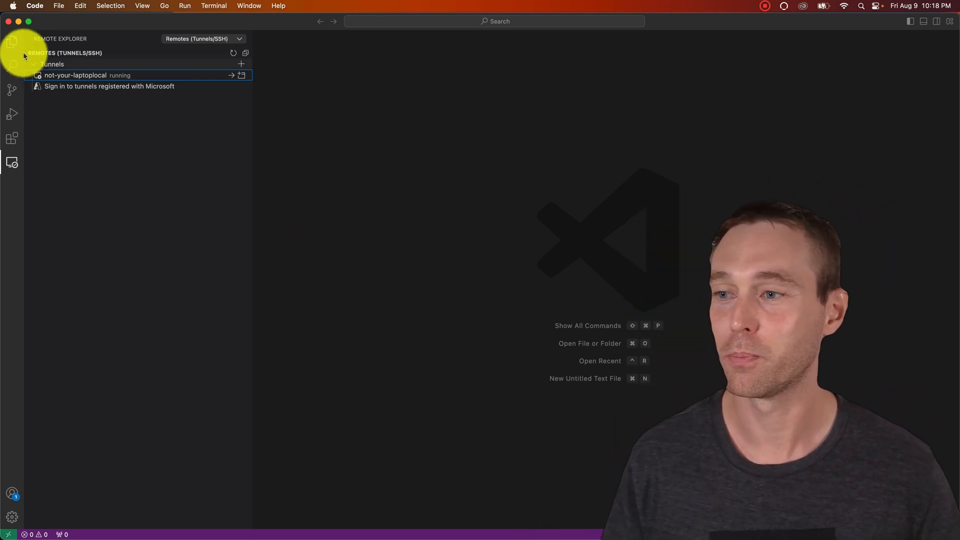
# Step: Open a project folder from Documents/repos as the workspace
pyautogui.click(13, 42)
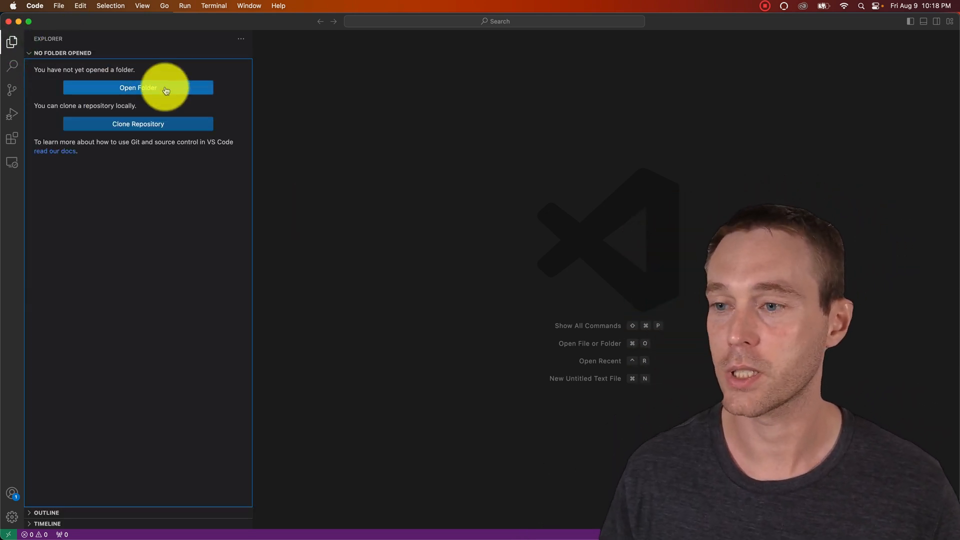
pyautogui.click(138, 88)
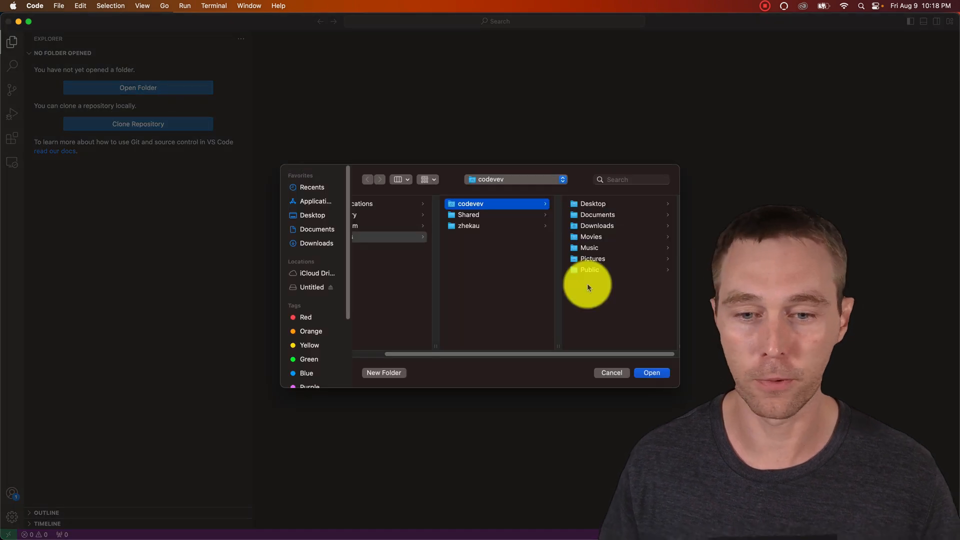
pyautogui.click(609, 213)
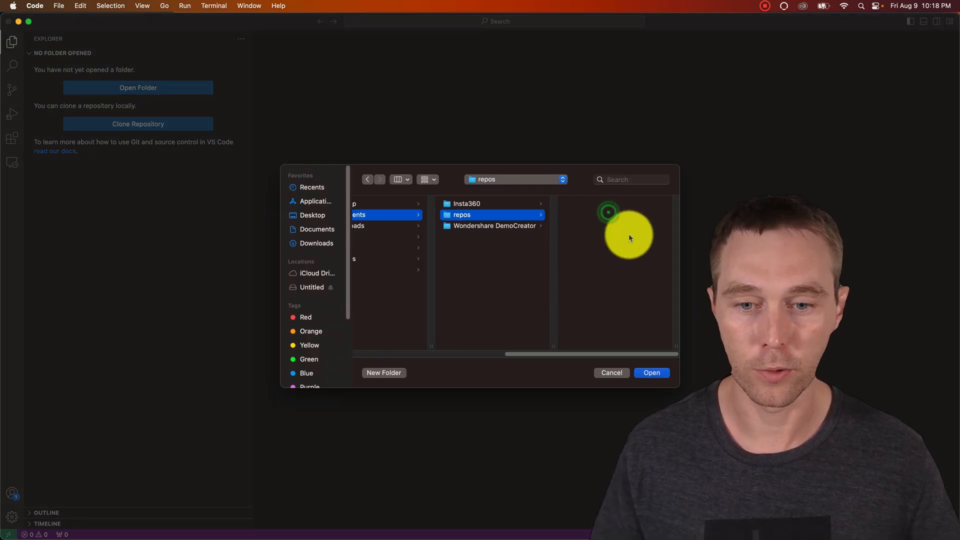
pyautogui.click(384, 373)
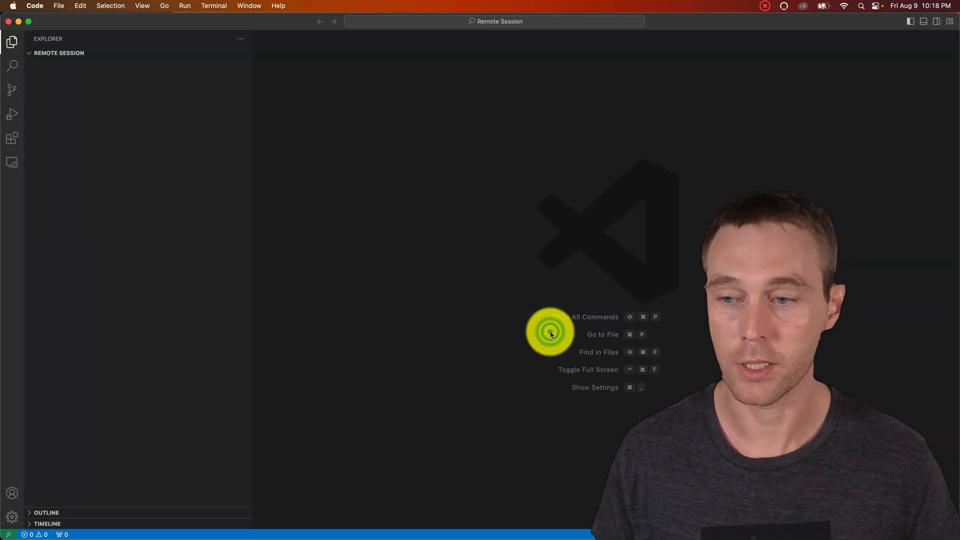
# Step: Create hello.py and install the recommended Python extension
pyautogui.click(209, 52)
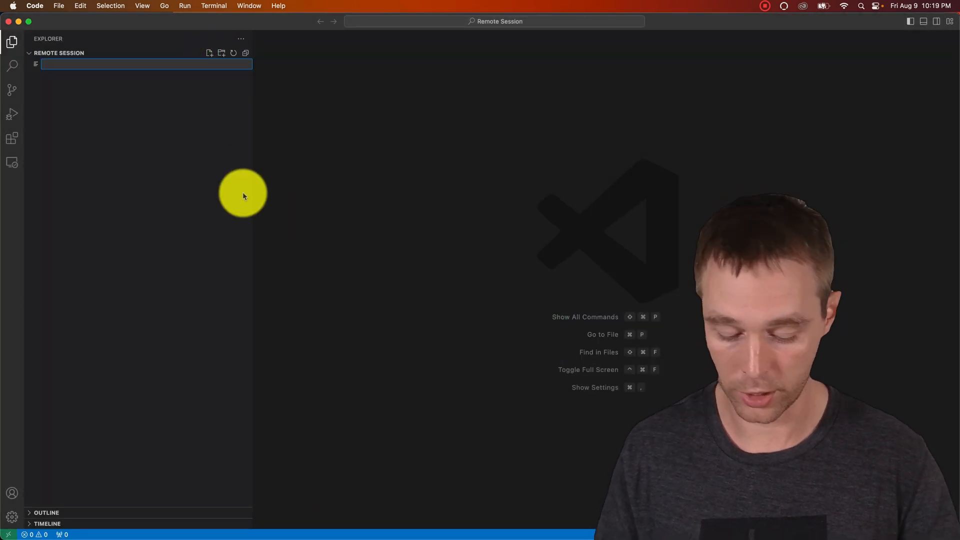
pyautogui.write('hello.py')
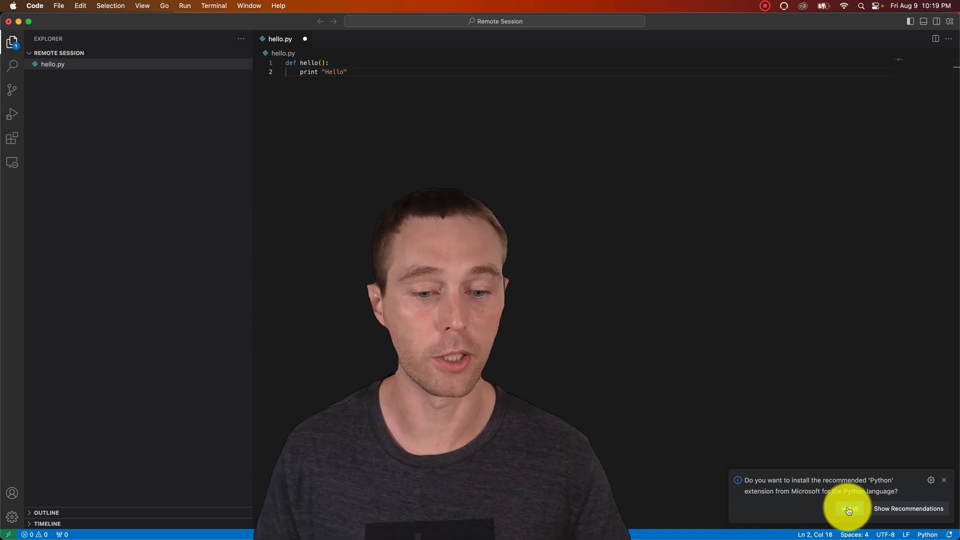
pyautogui.click(850, 509)
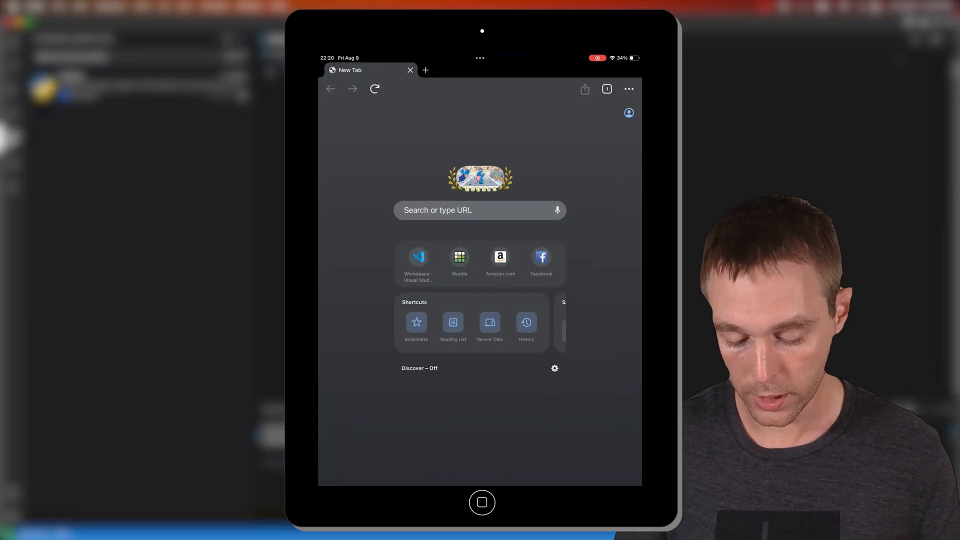
# Step: Load vscode.dev in a new Chrome tab on the iPad
pyautogui.write('c')
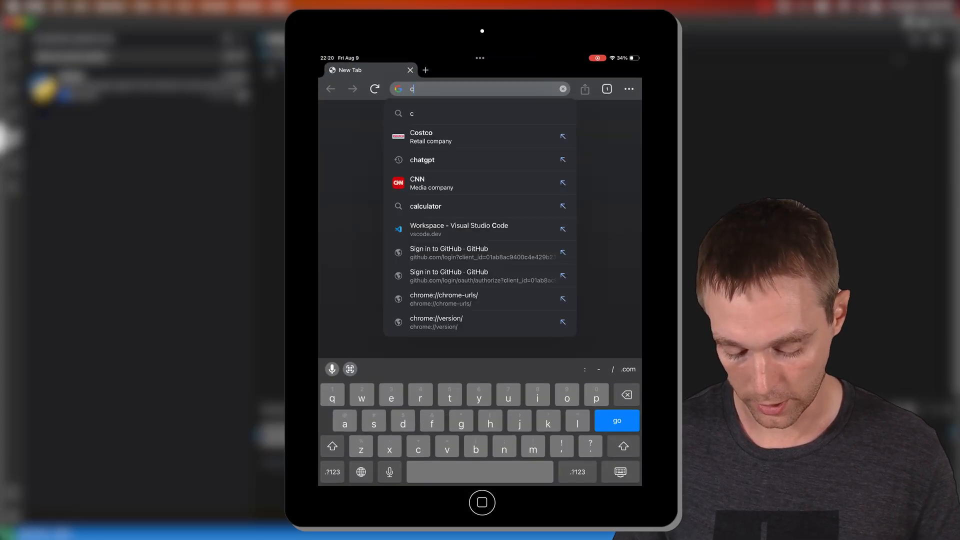
pyautogui.write('vscode.dev')
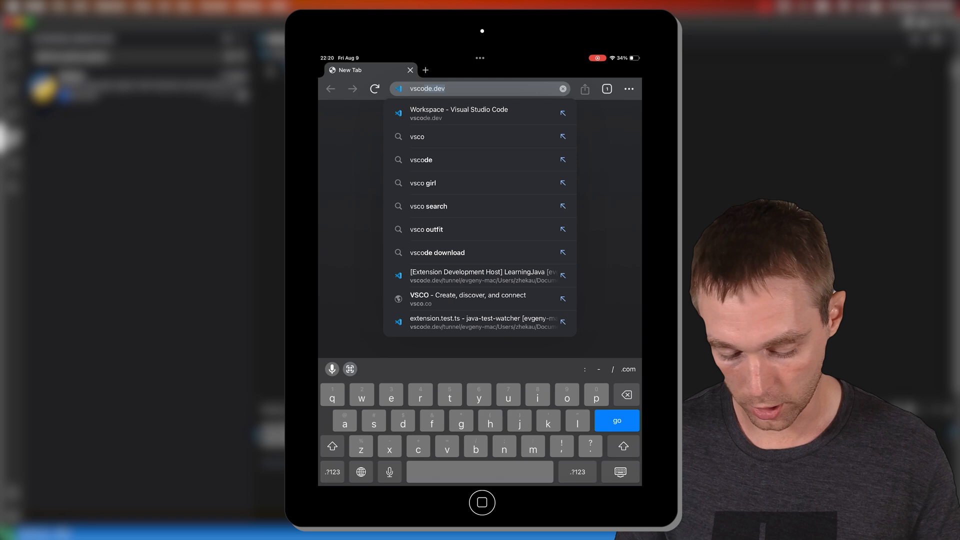
pyautogui.click(459, 113)
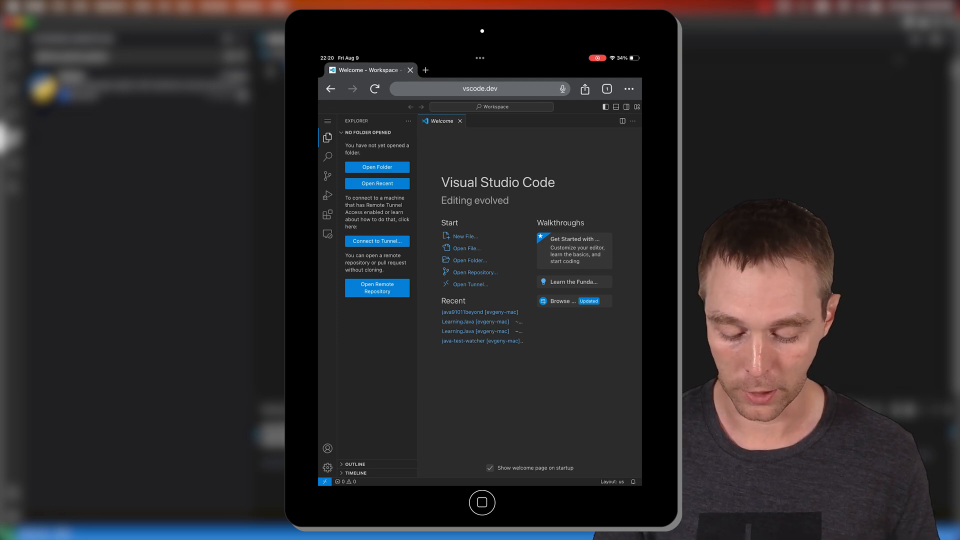
# Step: Choose Open Remote, then Connect to Tunnel, and allow GitHub sign-in
pyautogui.click(377, 167)
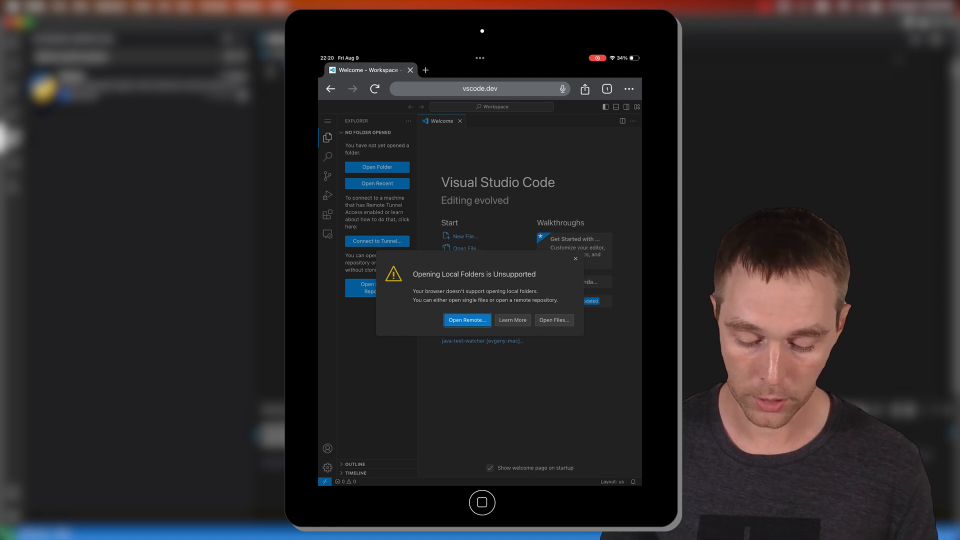
pyautogui.click(466, 320)
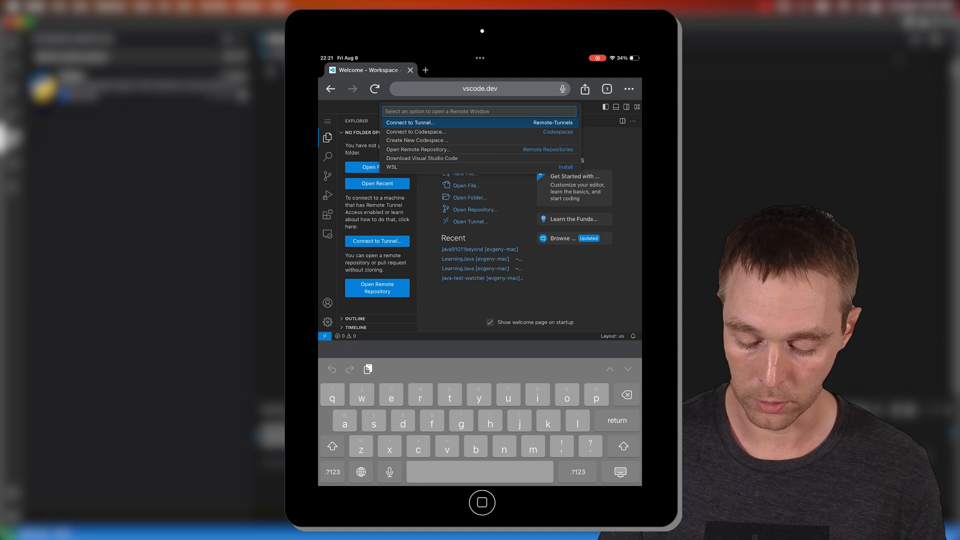
pyautogui.click(410, 122)
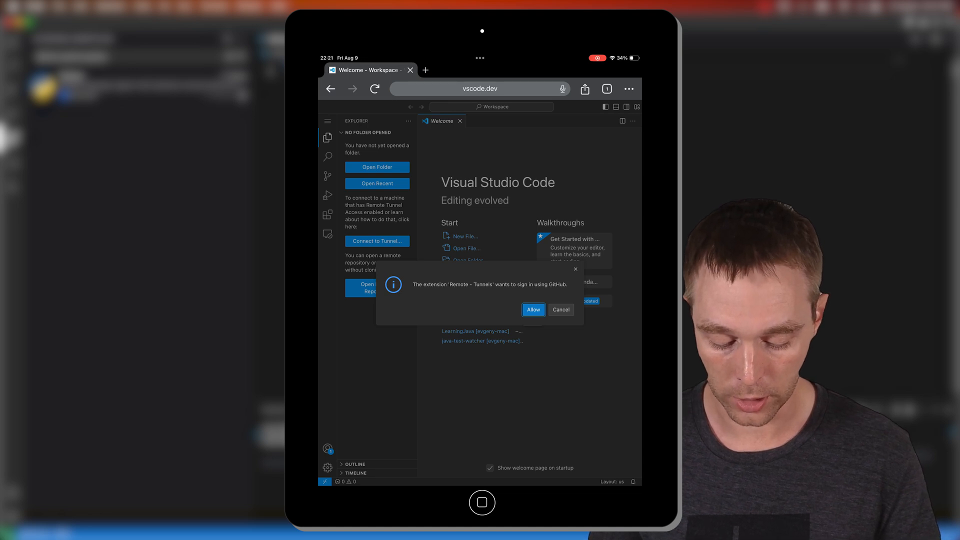
pyautogui.click(533, 309)
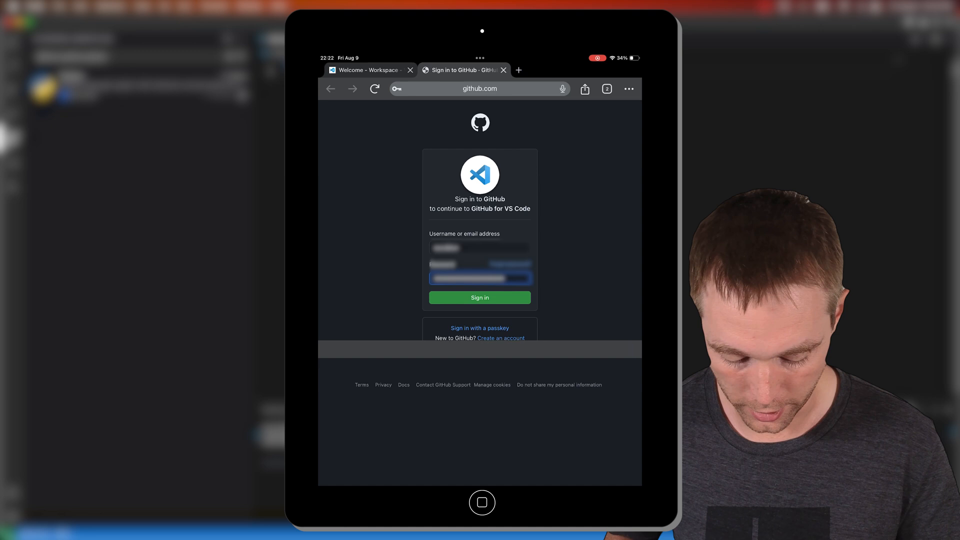
# Step: Sign in to GitHub and authorize GitHub for VS Code for this account
pyautogui.click(479, 297)
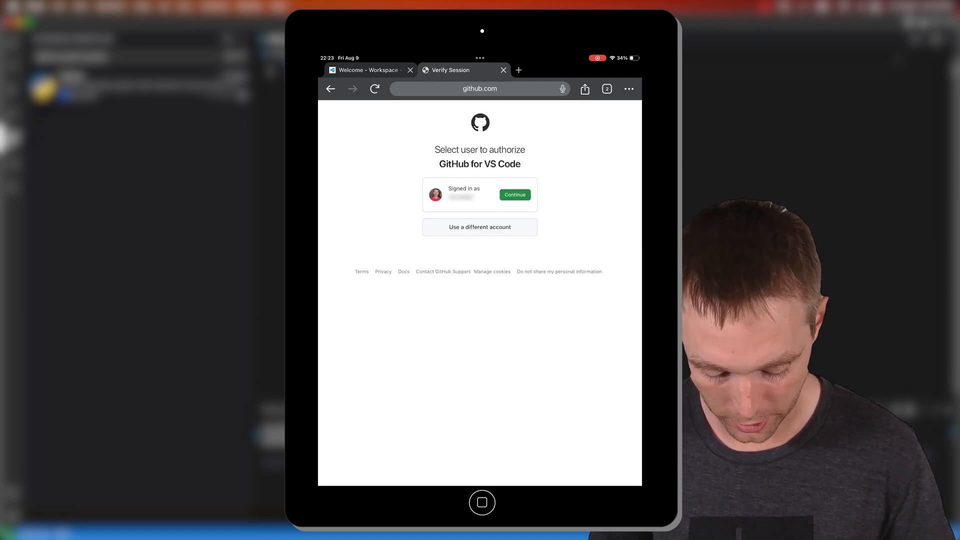
pyautogui.click(514, 194)
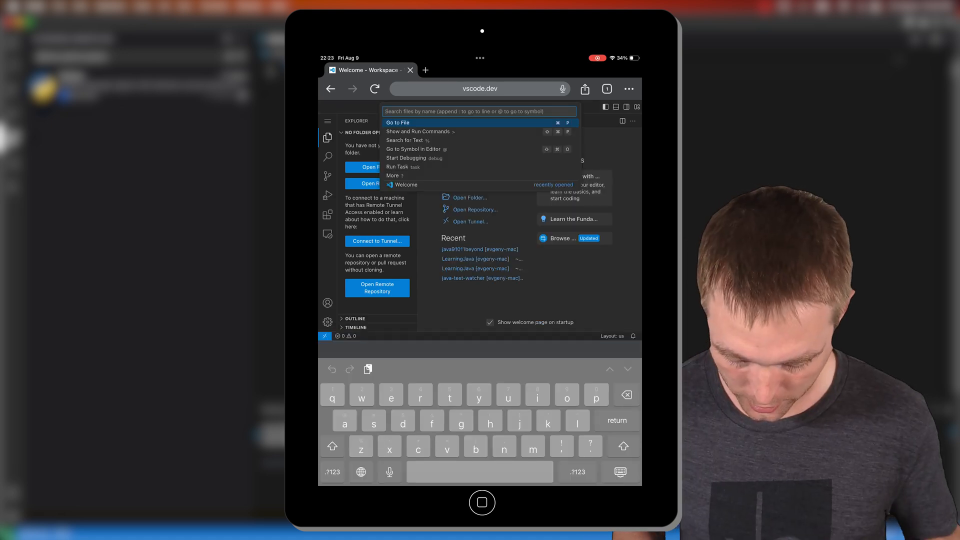
# Step: Connect vscode.dev to the online not-your-laptoplocal tunnel
pyautogui.press('Escape')
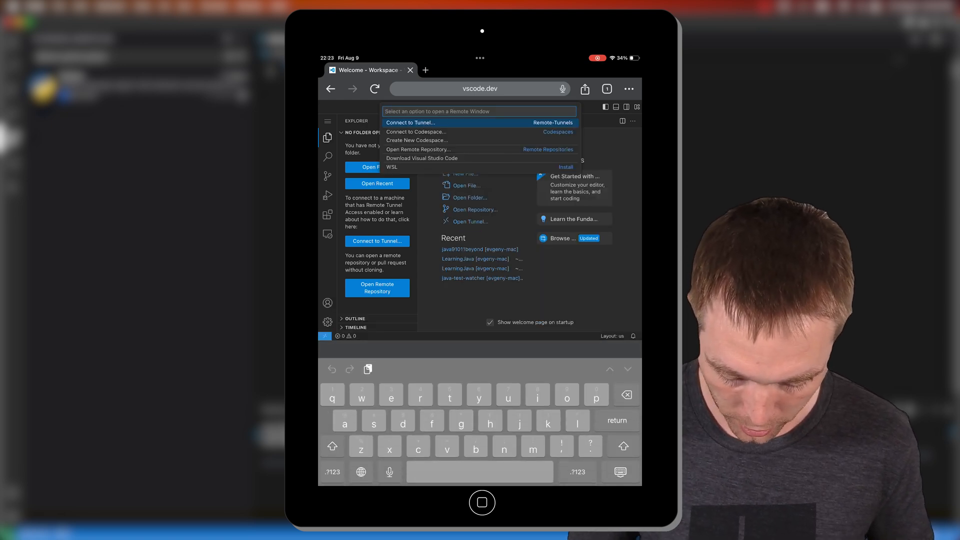
pyautogui.click(410, 123)
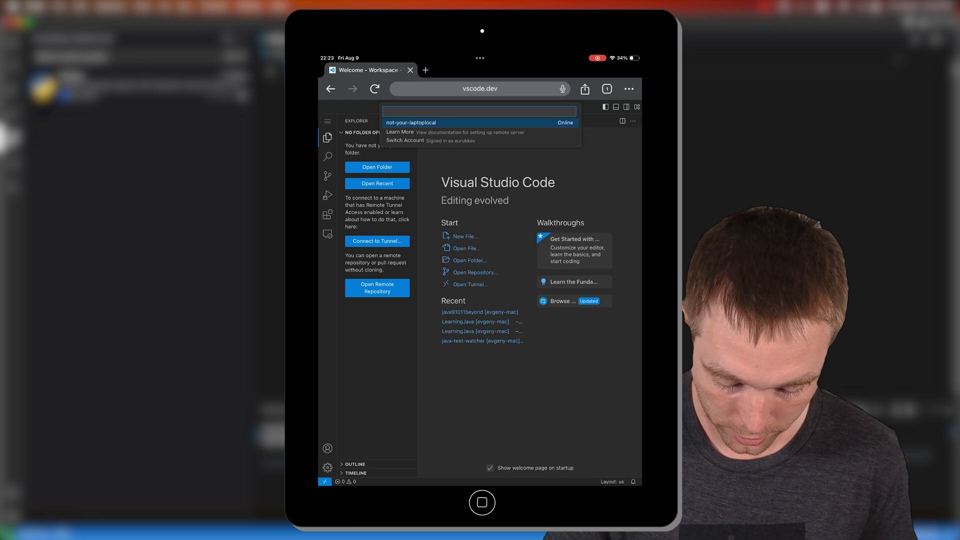
pyautogui.click(411, 123)
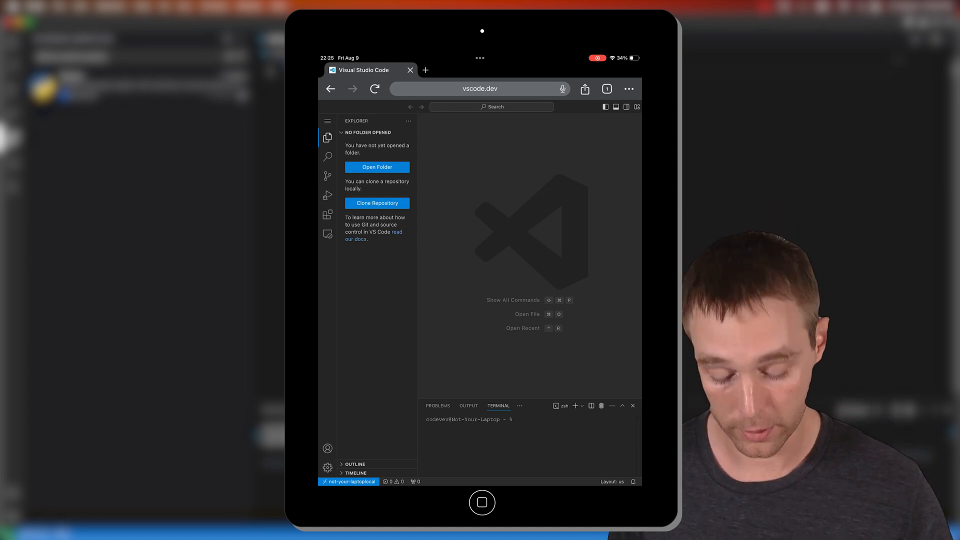
# Step: Open the remote folder Documents/repos/Remote Session/ containing hello.py
pyautogui.click(376, 167)
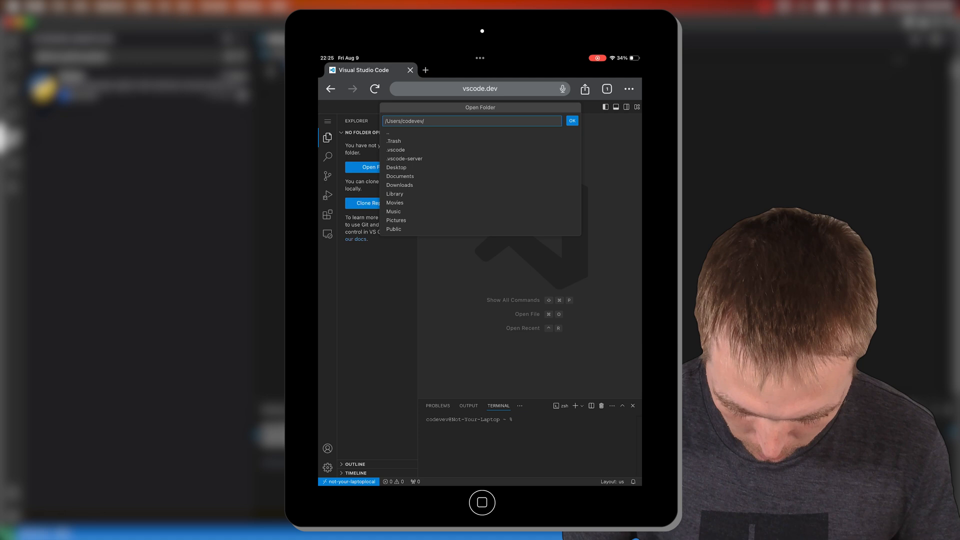
pyautogui.write('Documents/repos/Remote Session/')
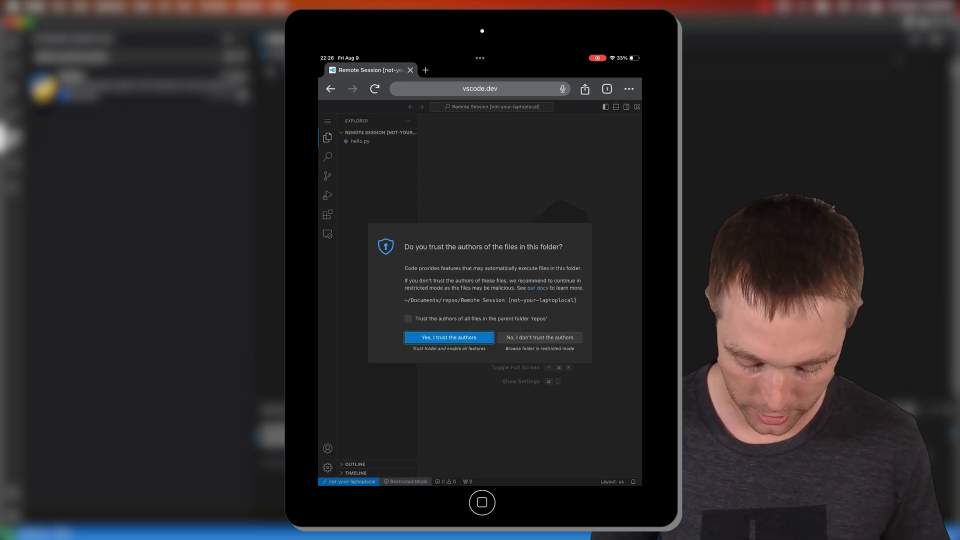
# Step: Trust the Remote Session folder, open hello.py, and install the Python extension
pyautogui.click(449, 338)
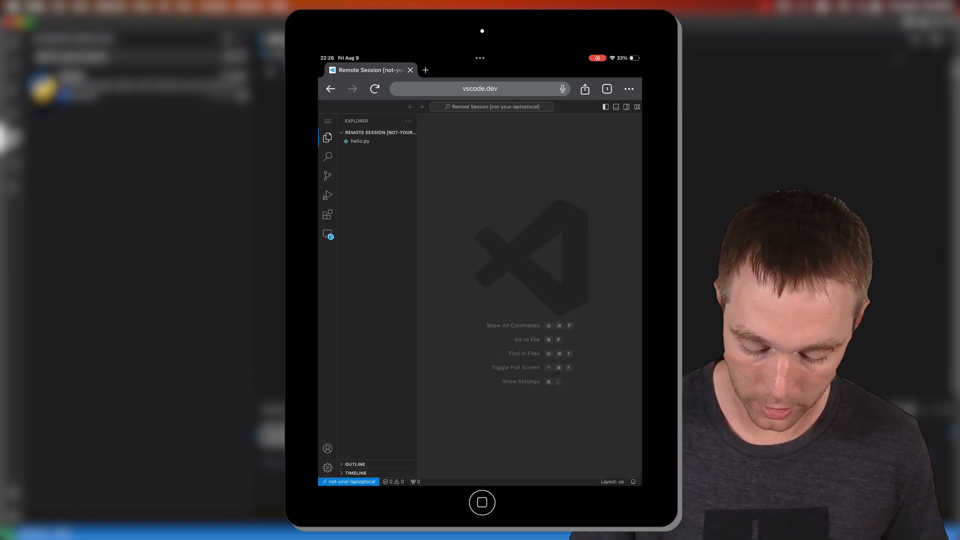
pyautogui.click(361, 141)
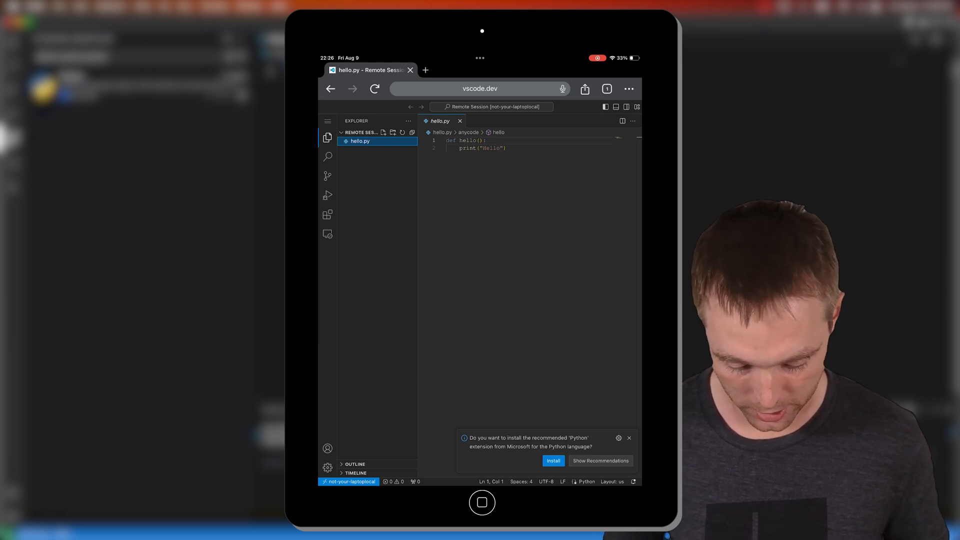
pyautogui.click(553, 460)
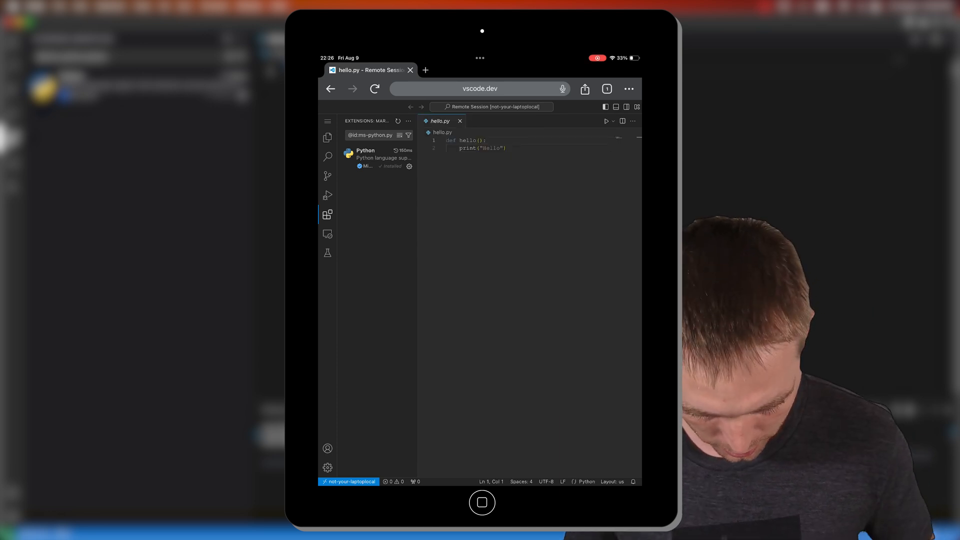
# Step: Add a hello() call to hello.py and run it in the terminal
pyautogui.click(503, 148)
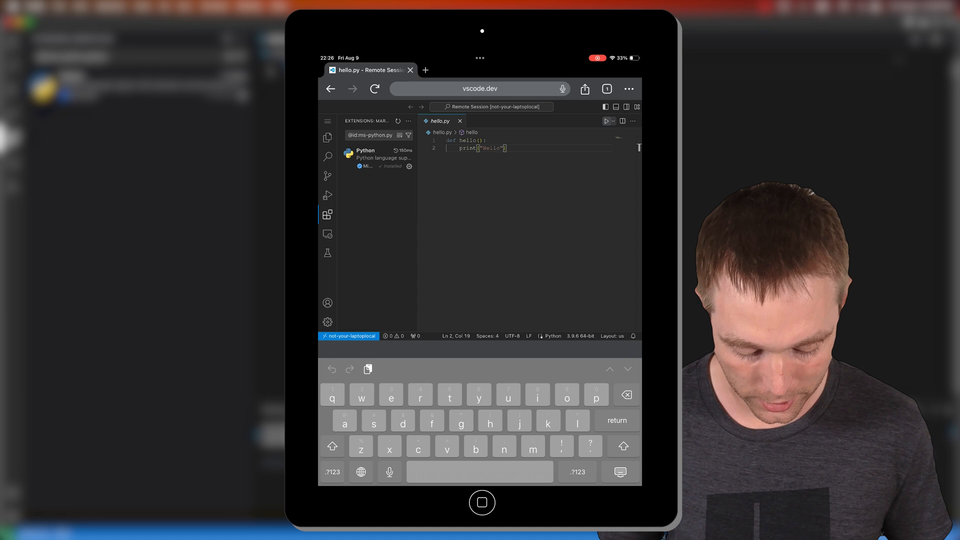
pyautogui.click(607, 121)
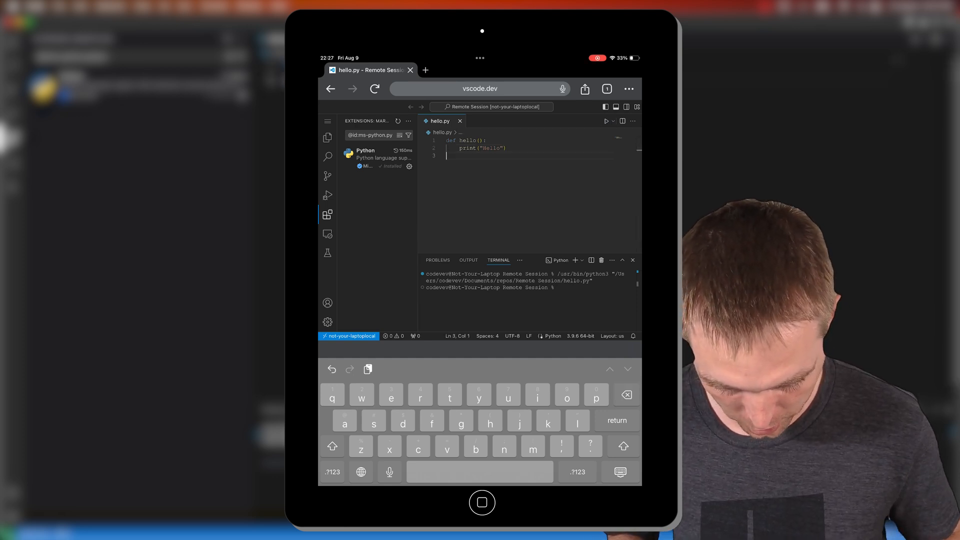
pyautogui.write('hello()')
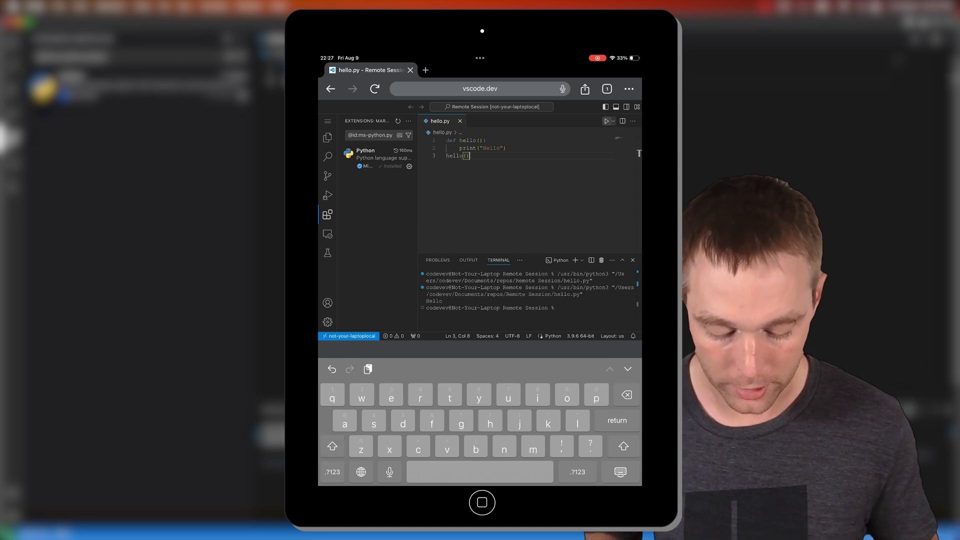